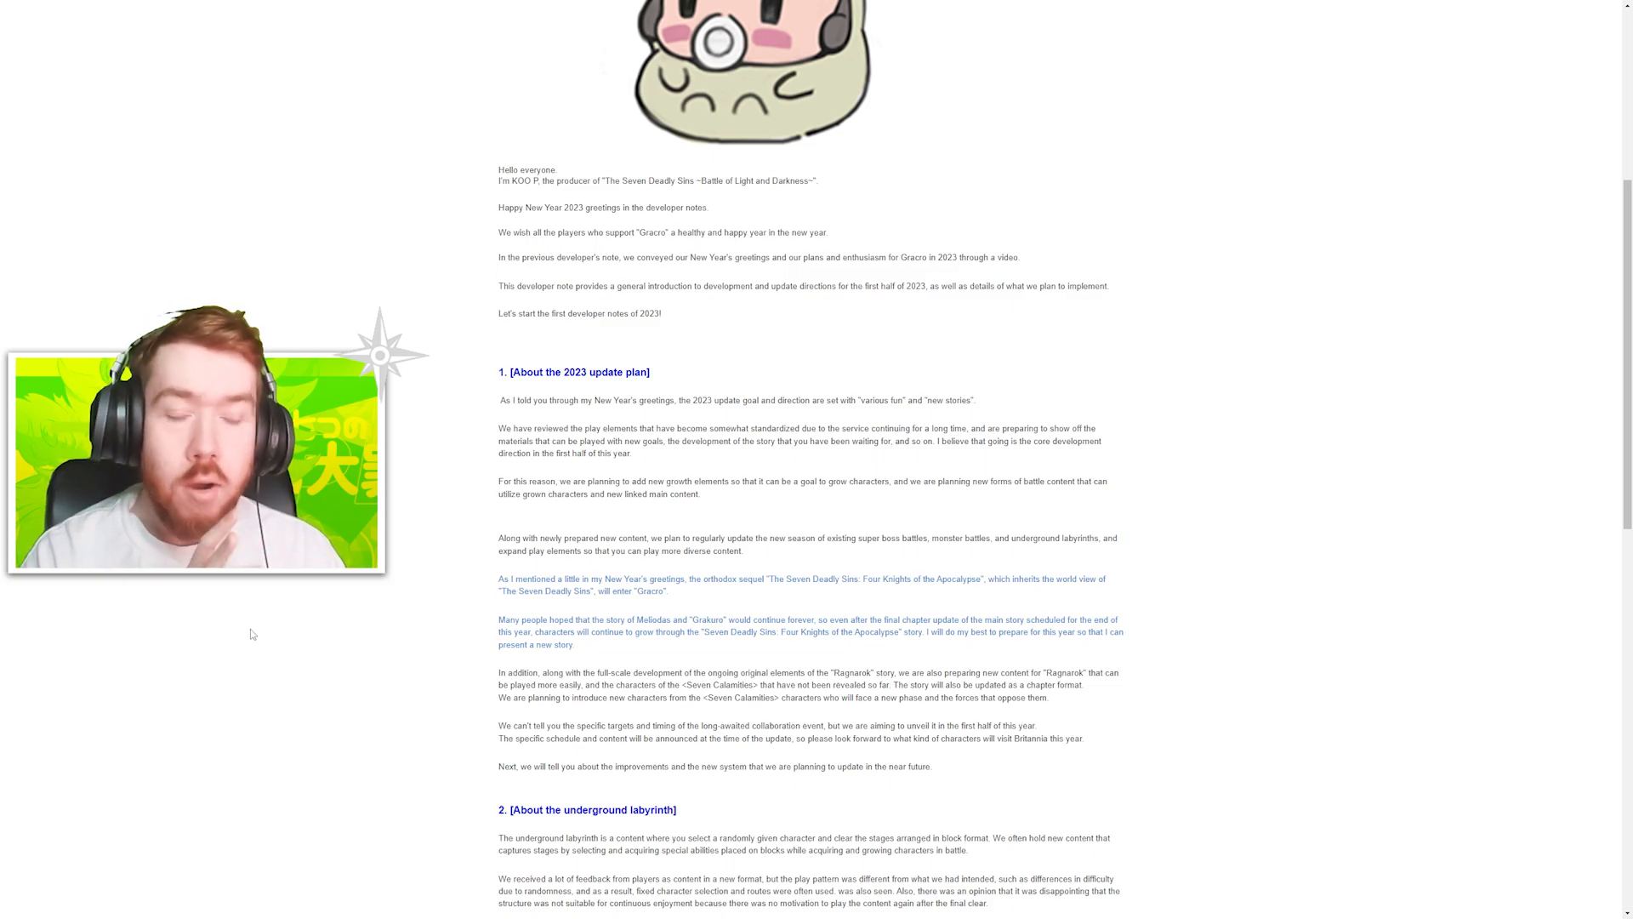
mouse_move(247, 640)
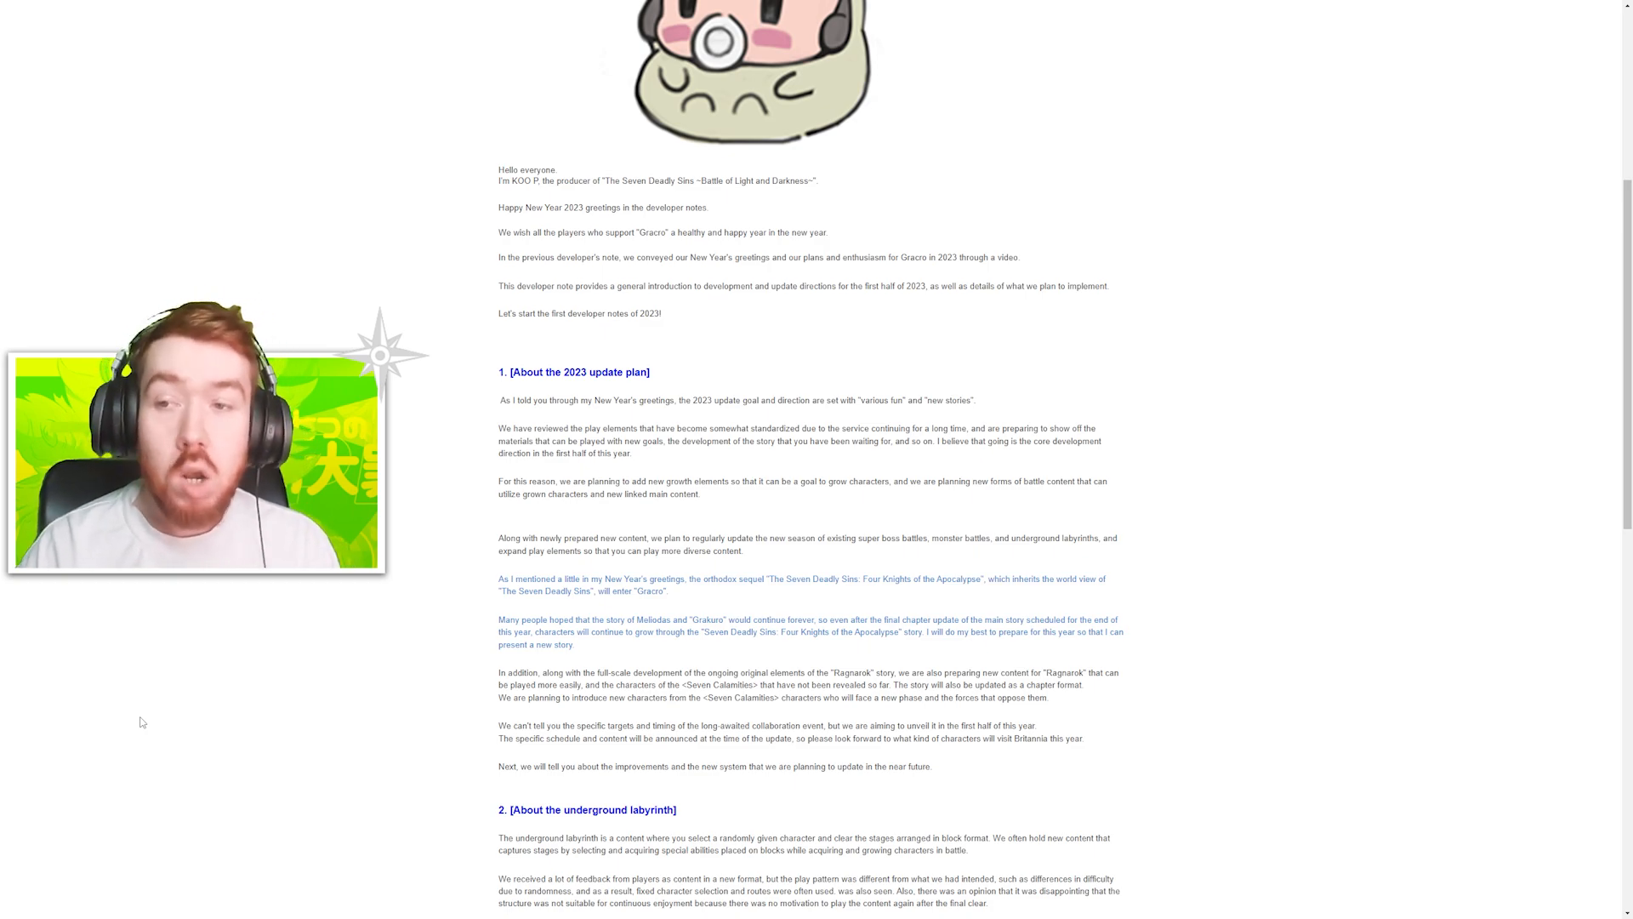
mouse_move(404, 700)
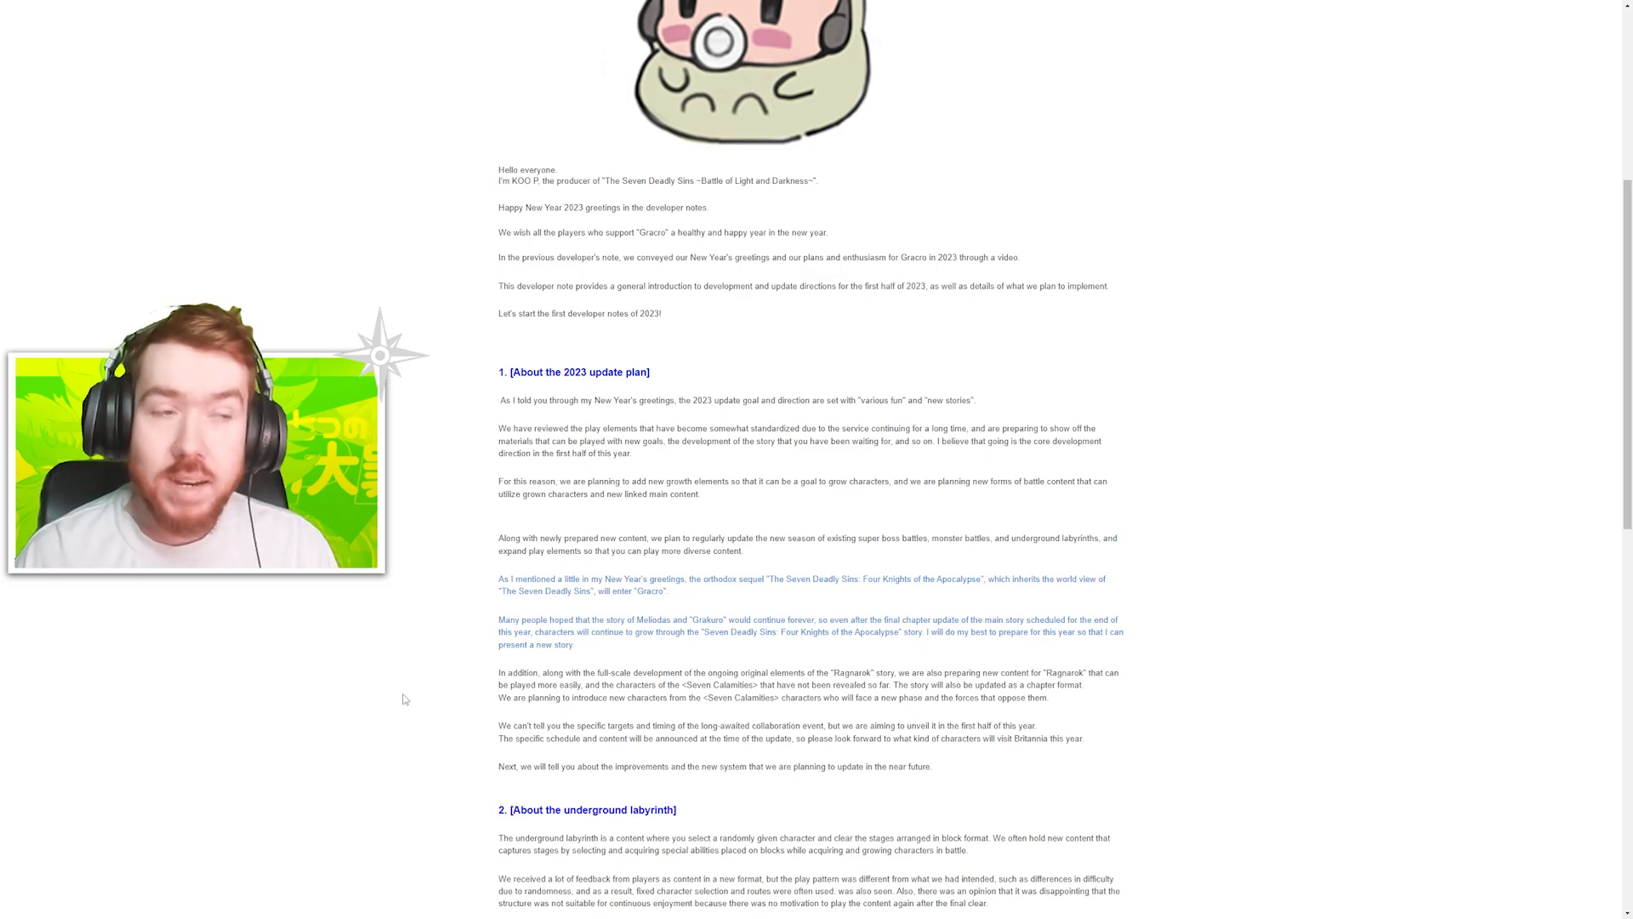
mouse_move(368, 725)
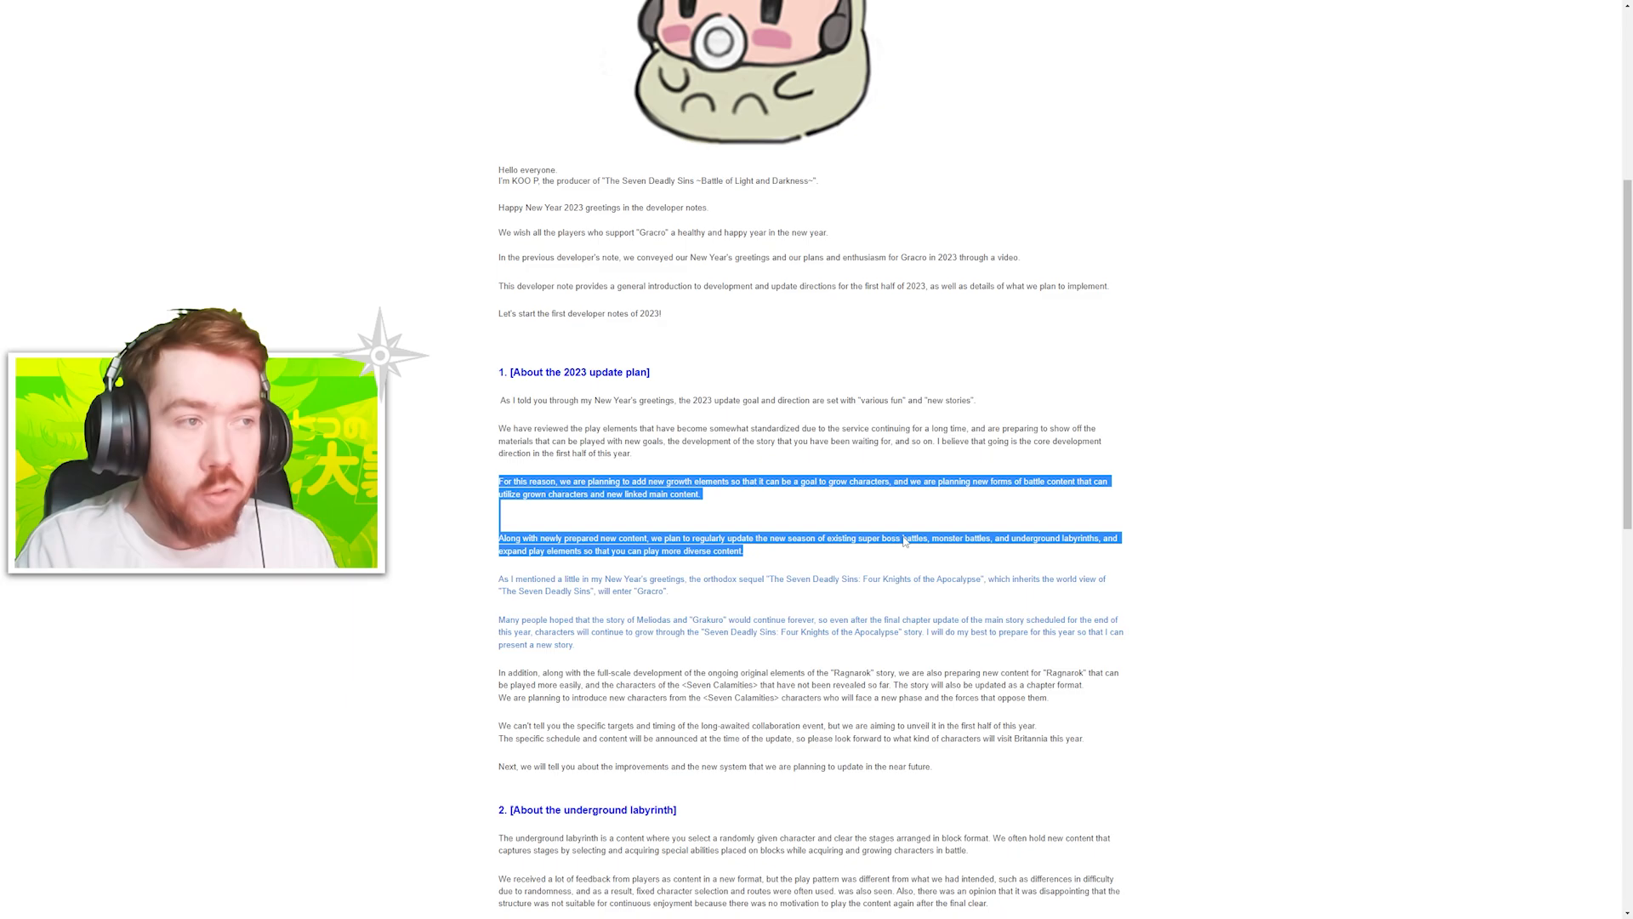
Clear the paragraph highlighting, scroll toward the underground labyrinth section, and highlight 'Grakuro'
left_click(764, 506)
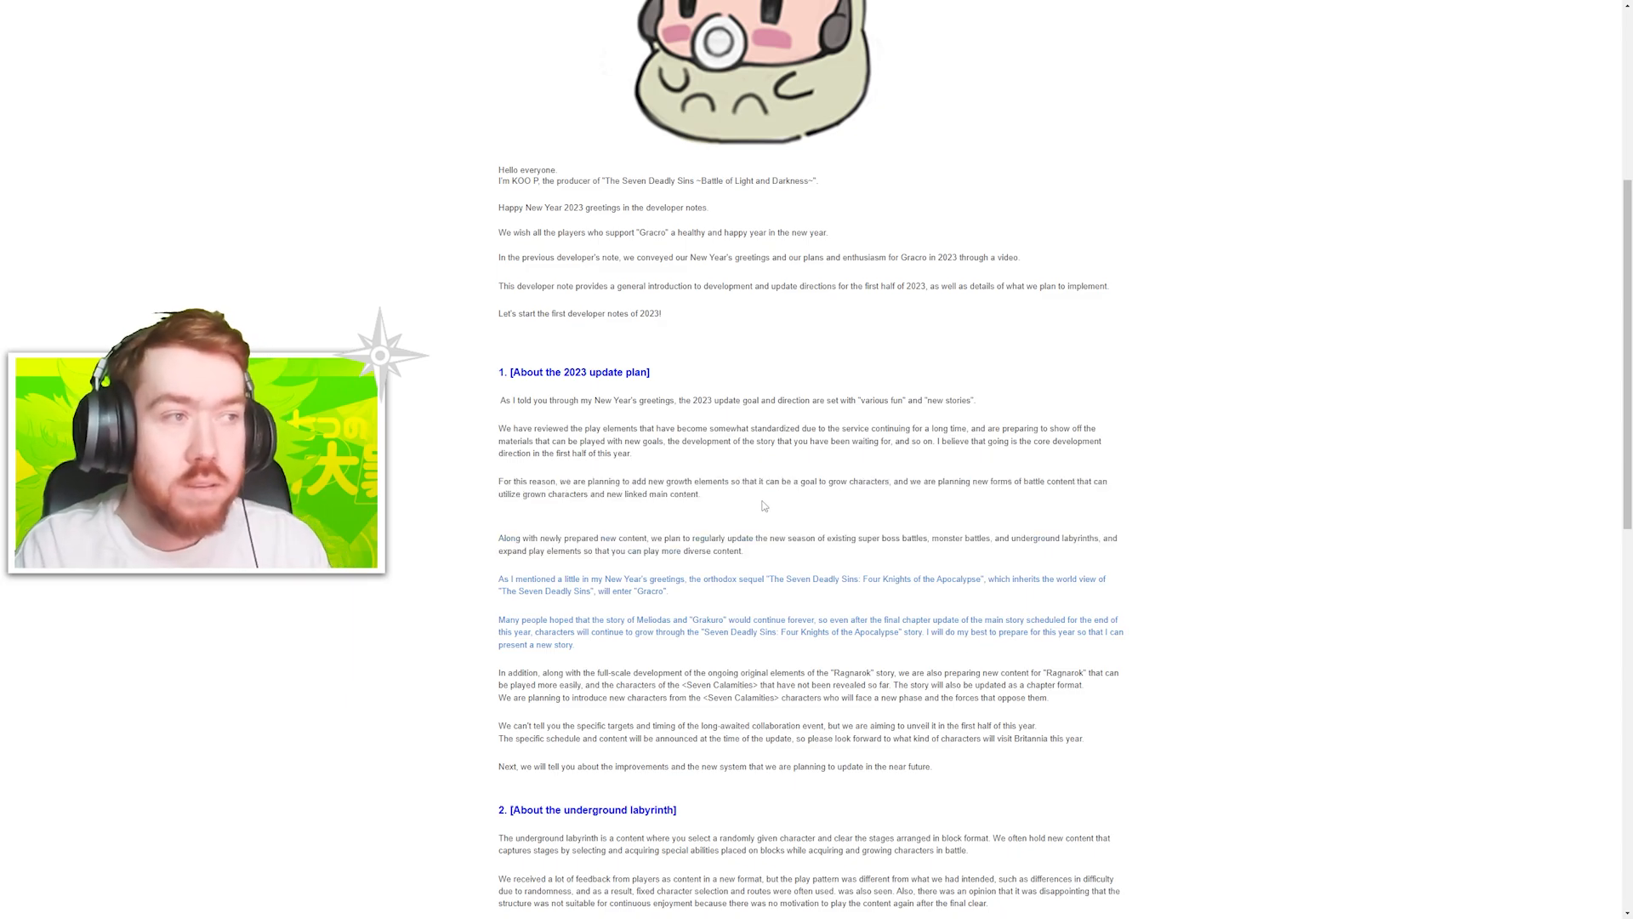
mouse_move(985, 493)
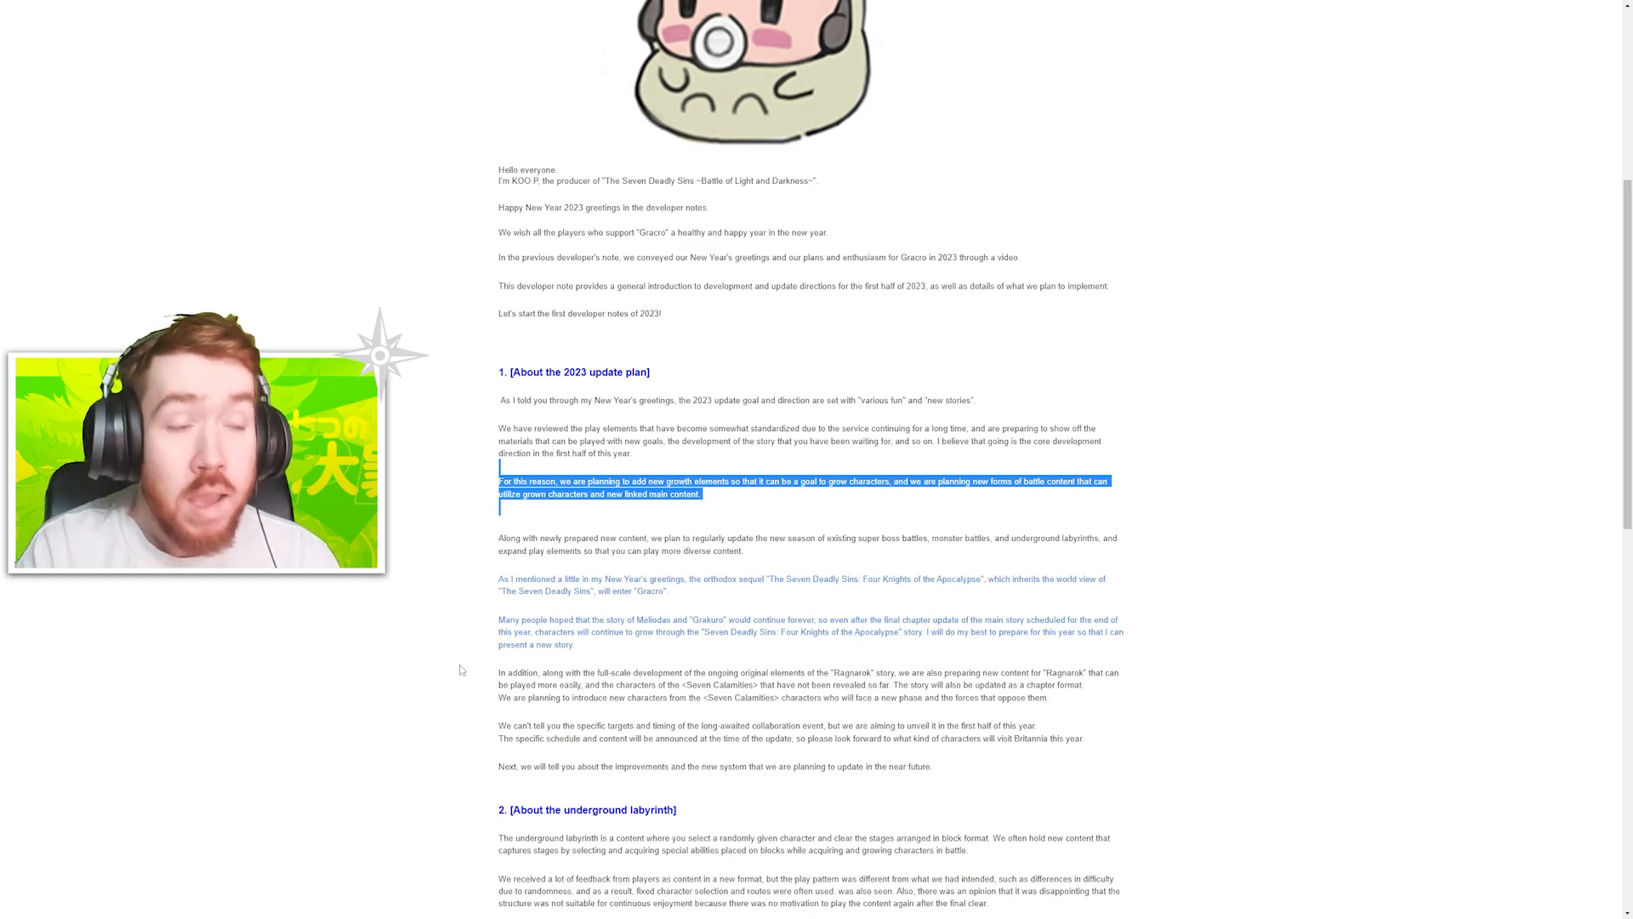
mouse_move(185, 646)
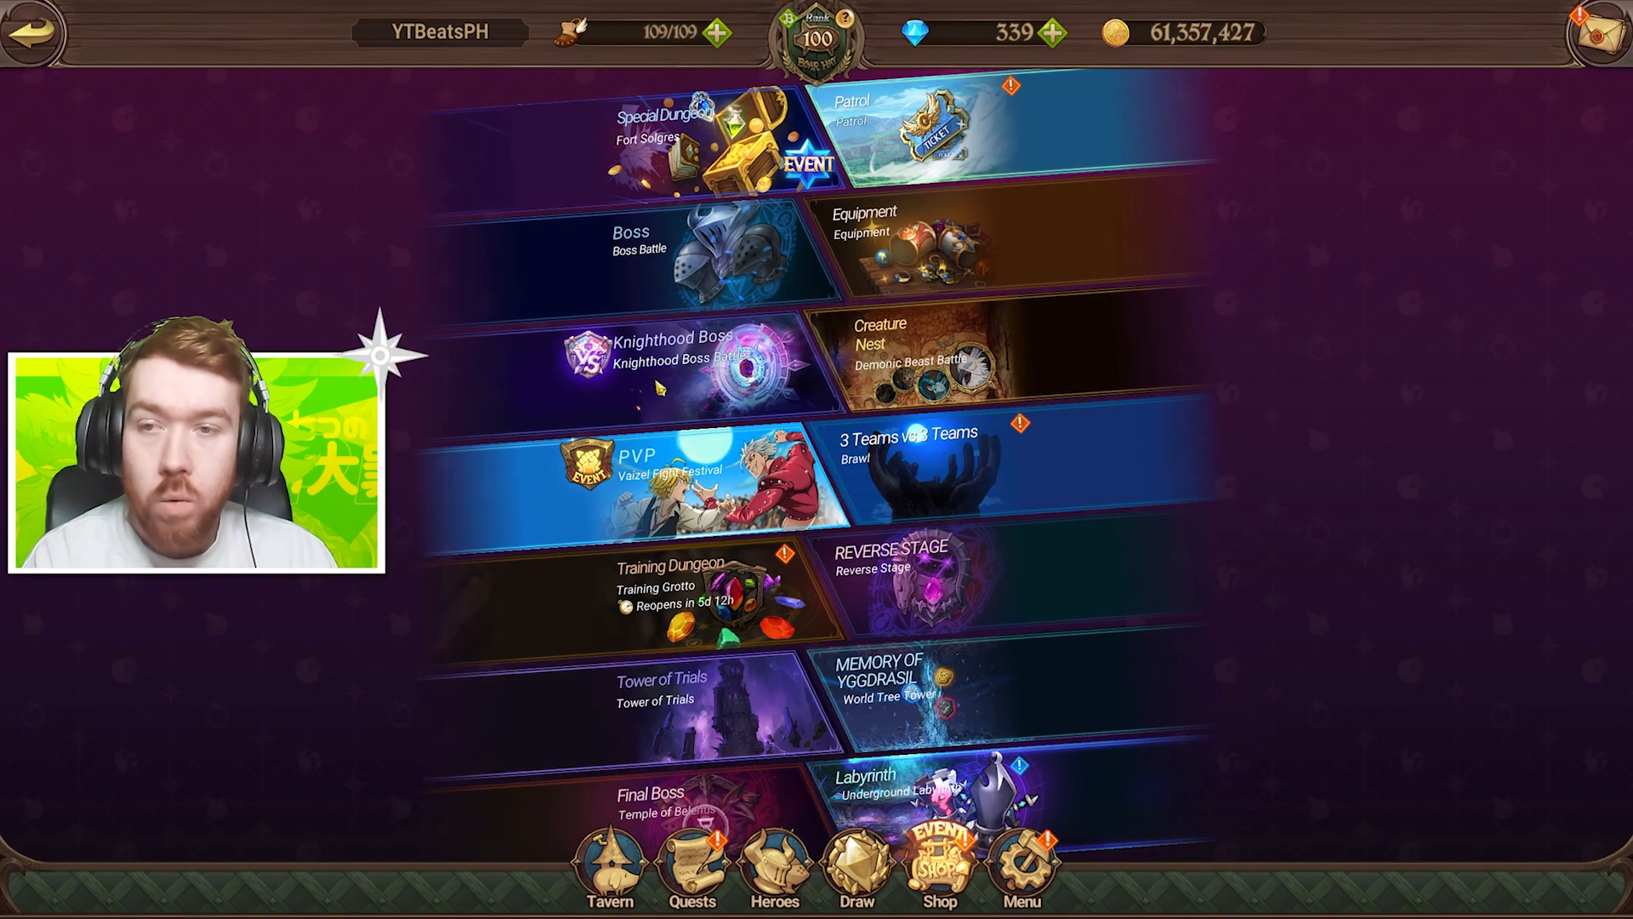
left_click(630, 250)
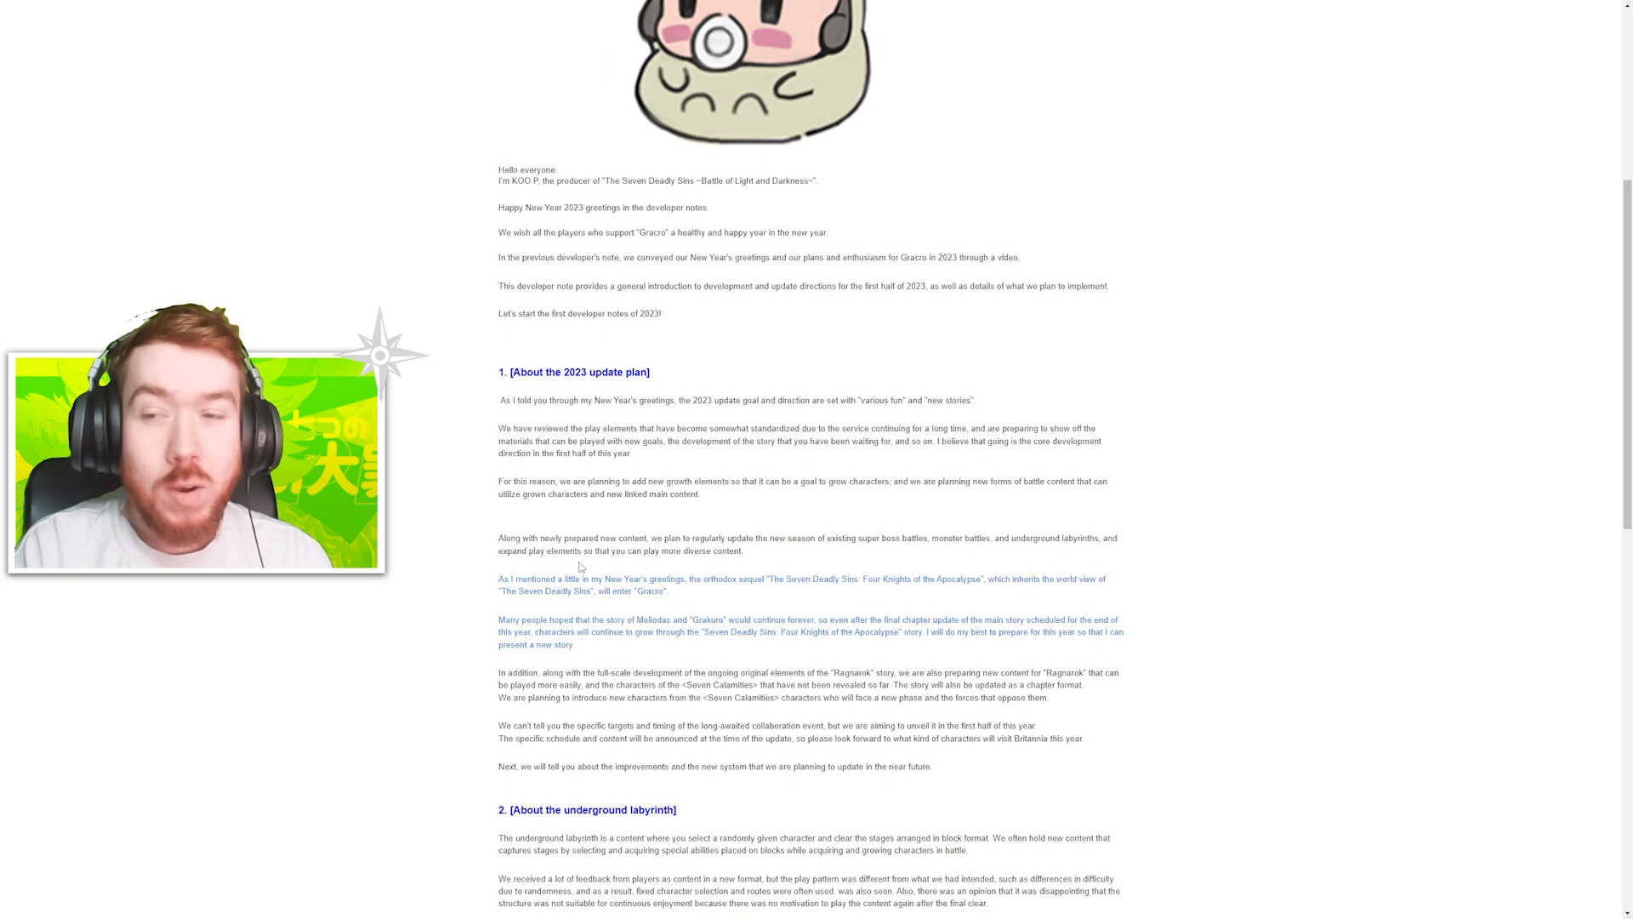
scroll("down", 3)
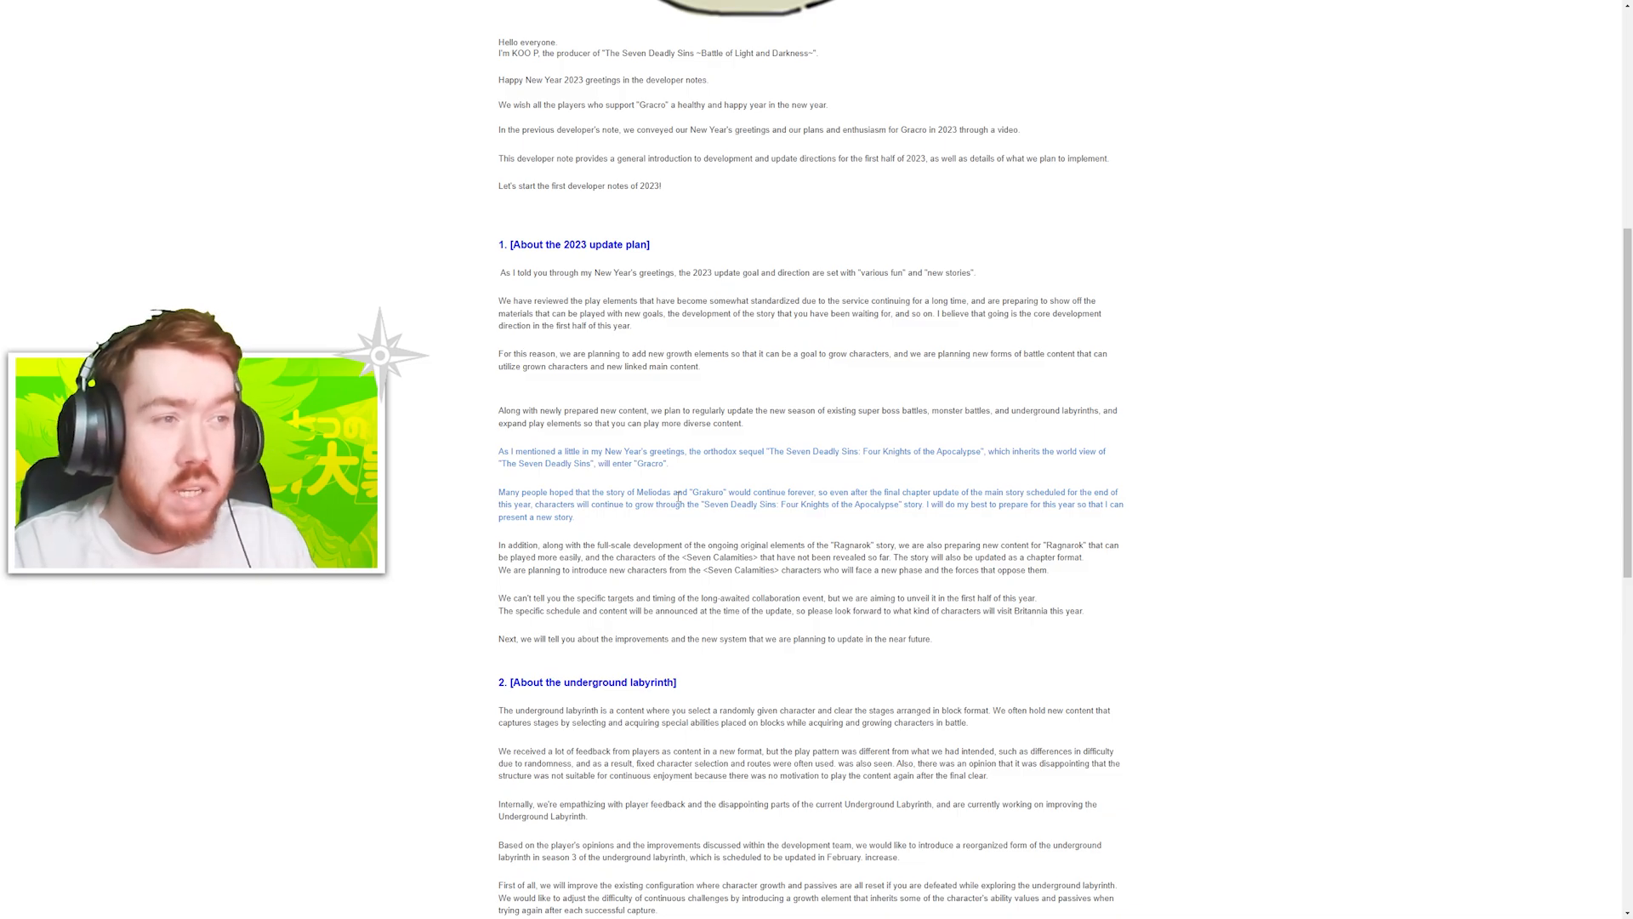
double_click(709, 491)
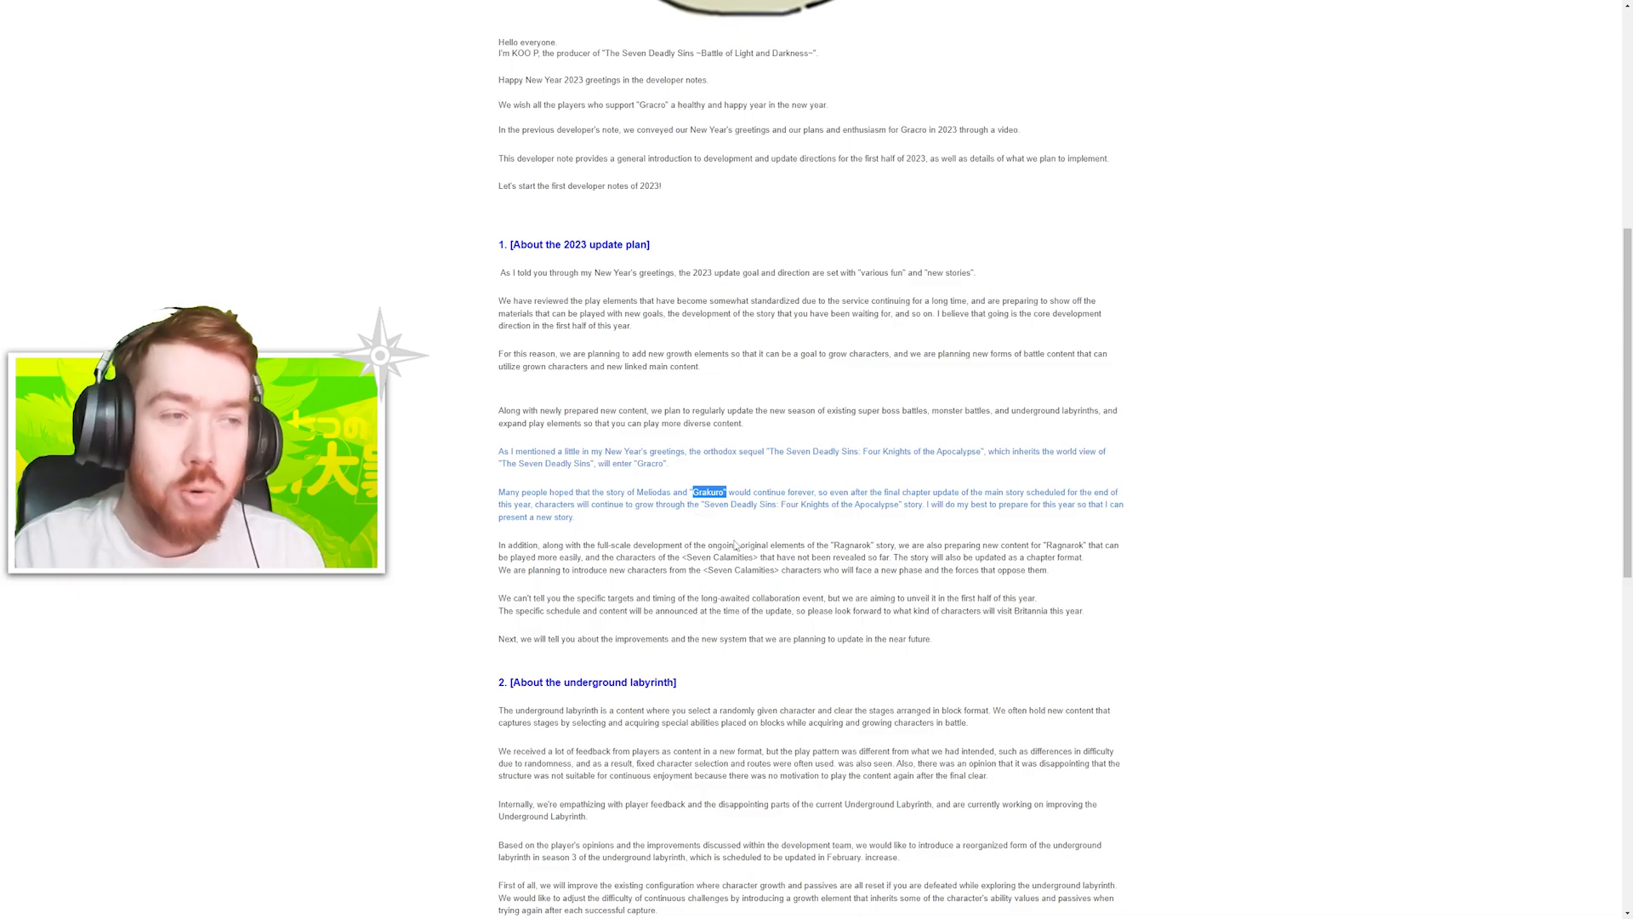
mouse_move(729, 518)
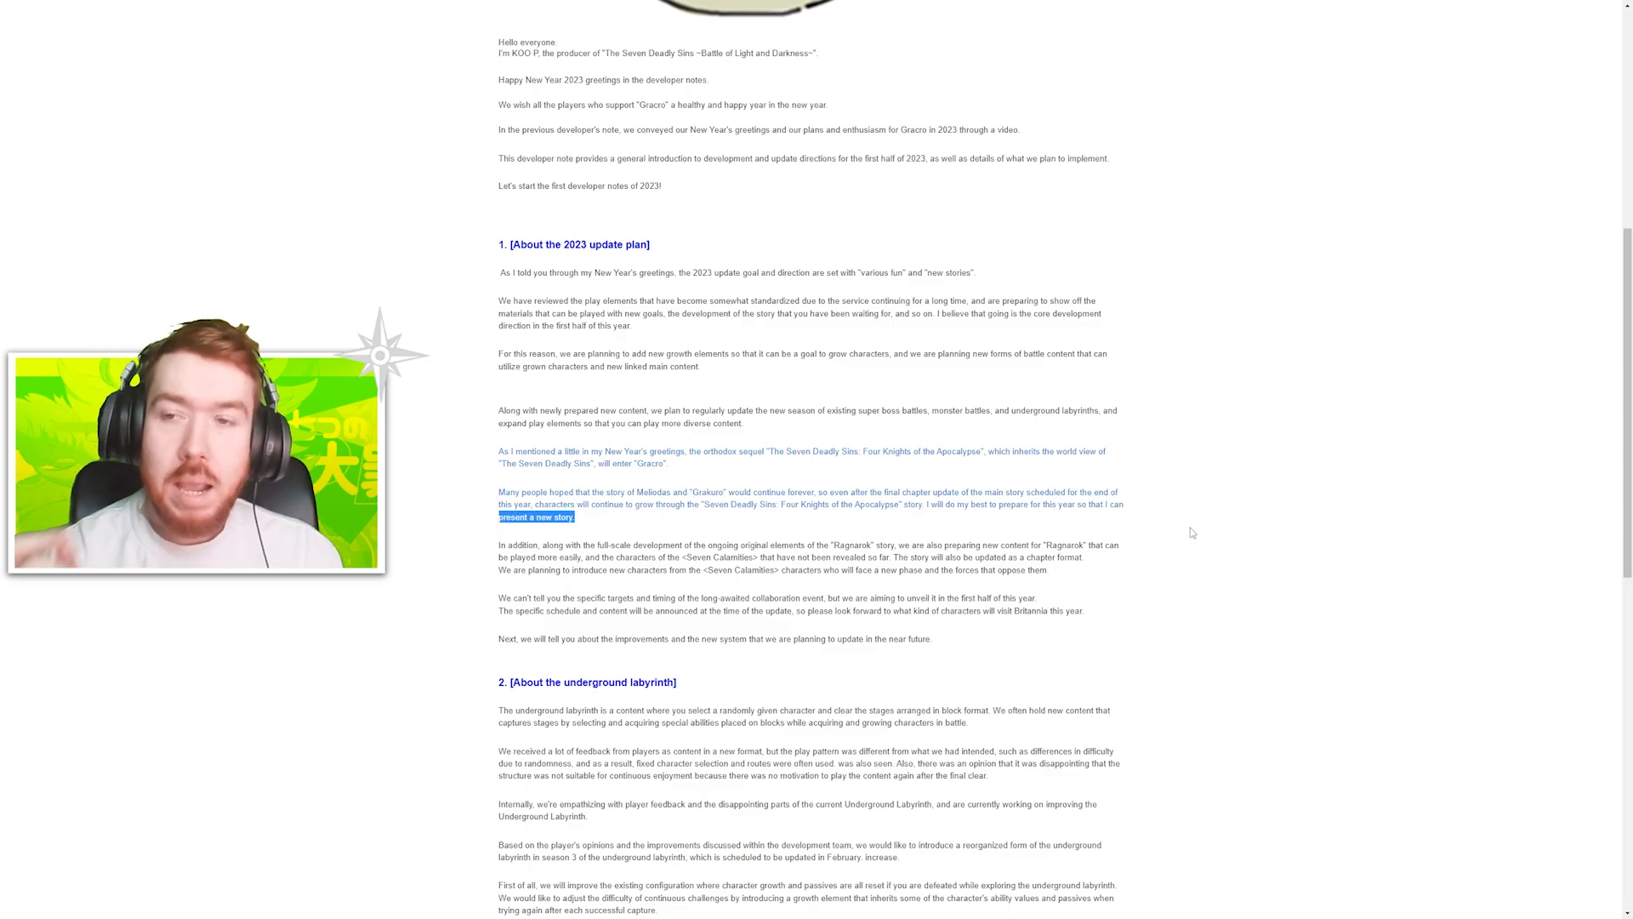
mouse_move(1180, 542)
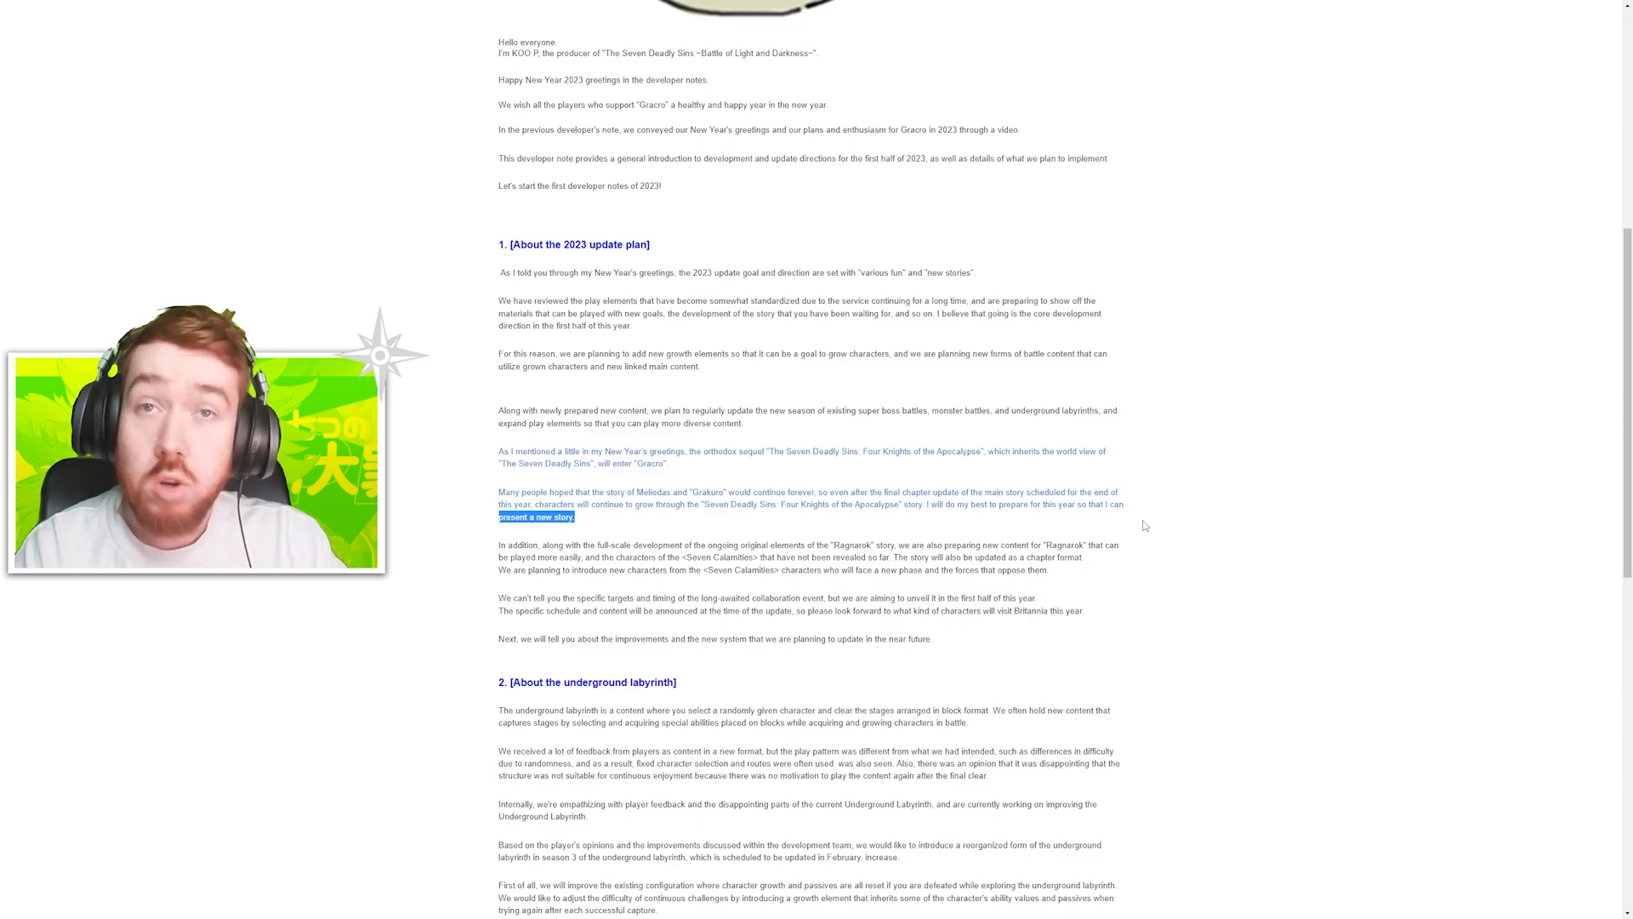
mouse_move(1052, 490)
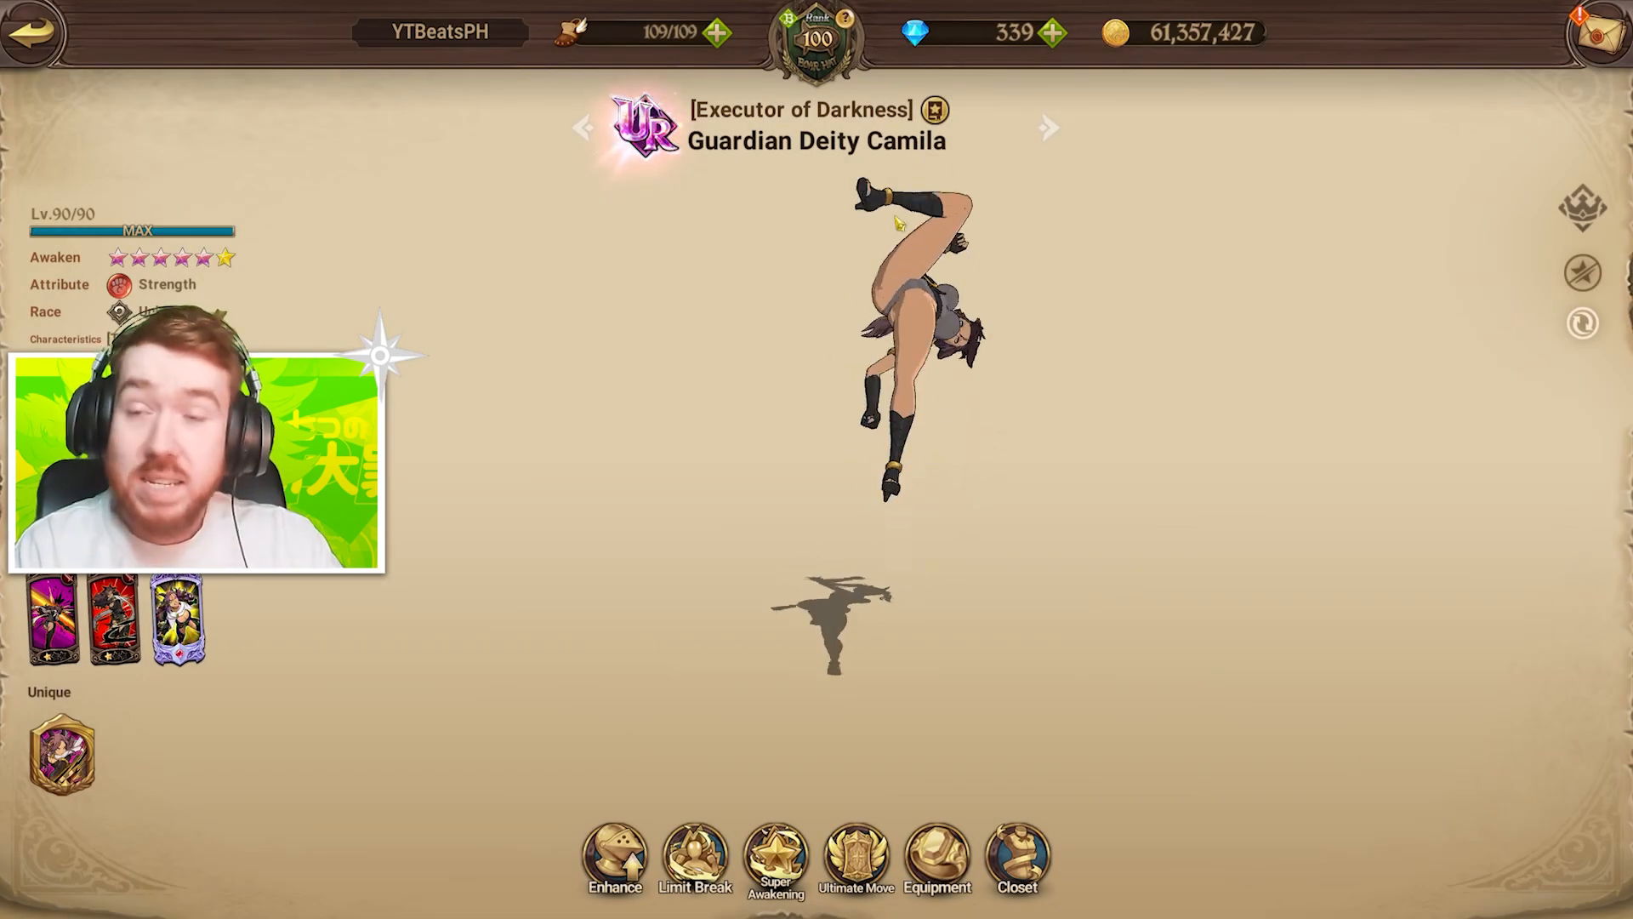
Select Guardian Deity Camila to view her character details
left_click(775, 859)
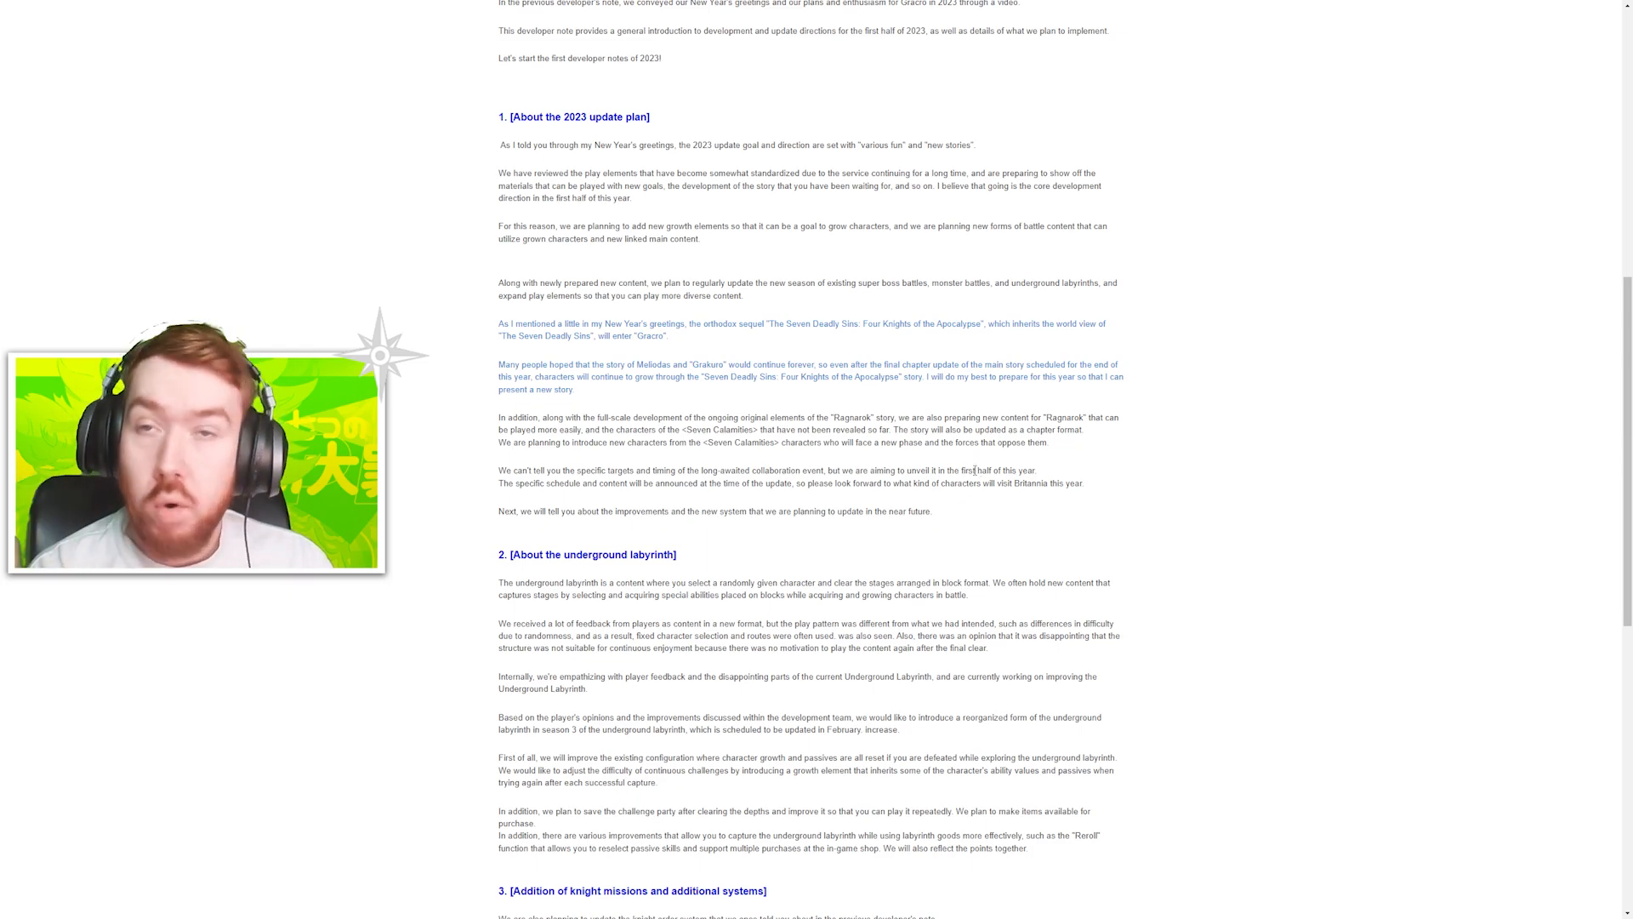
mouse_move(972, 500)
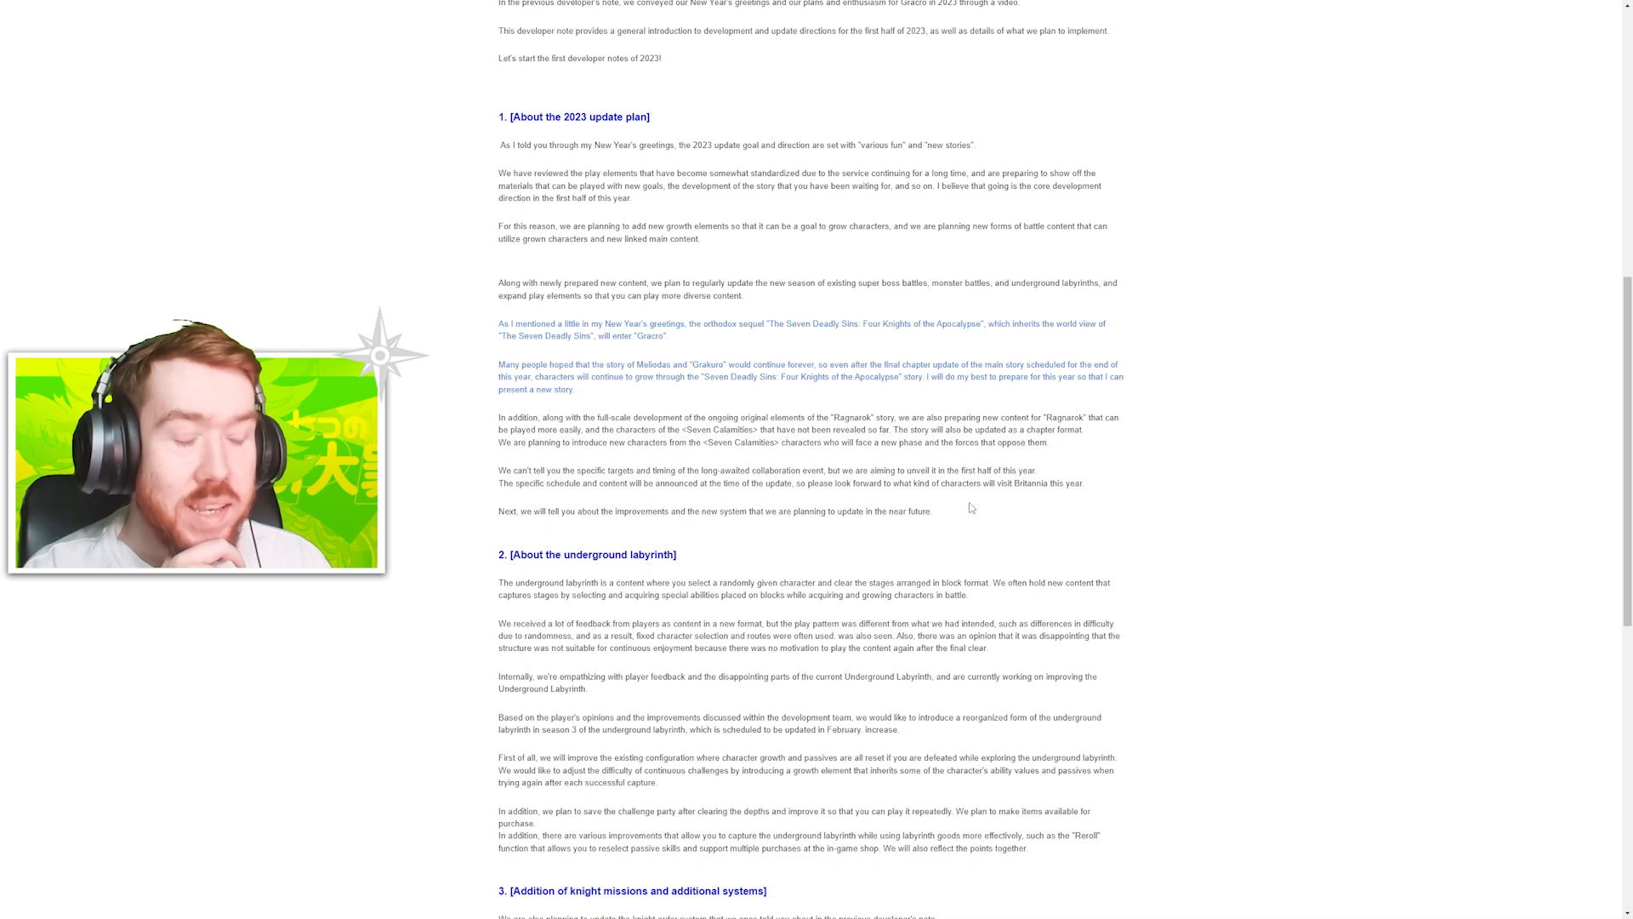
Scroll the notes down until the underground labyrinth and knight missions sections are fully visible
scroll("down", 3)
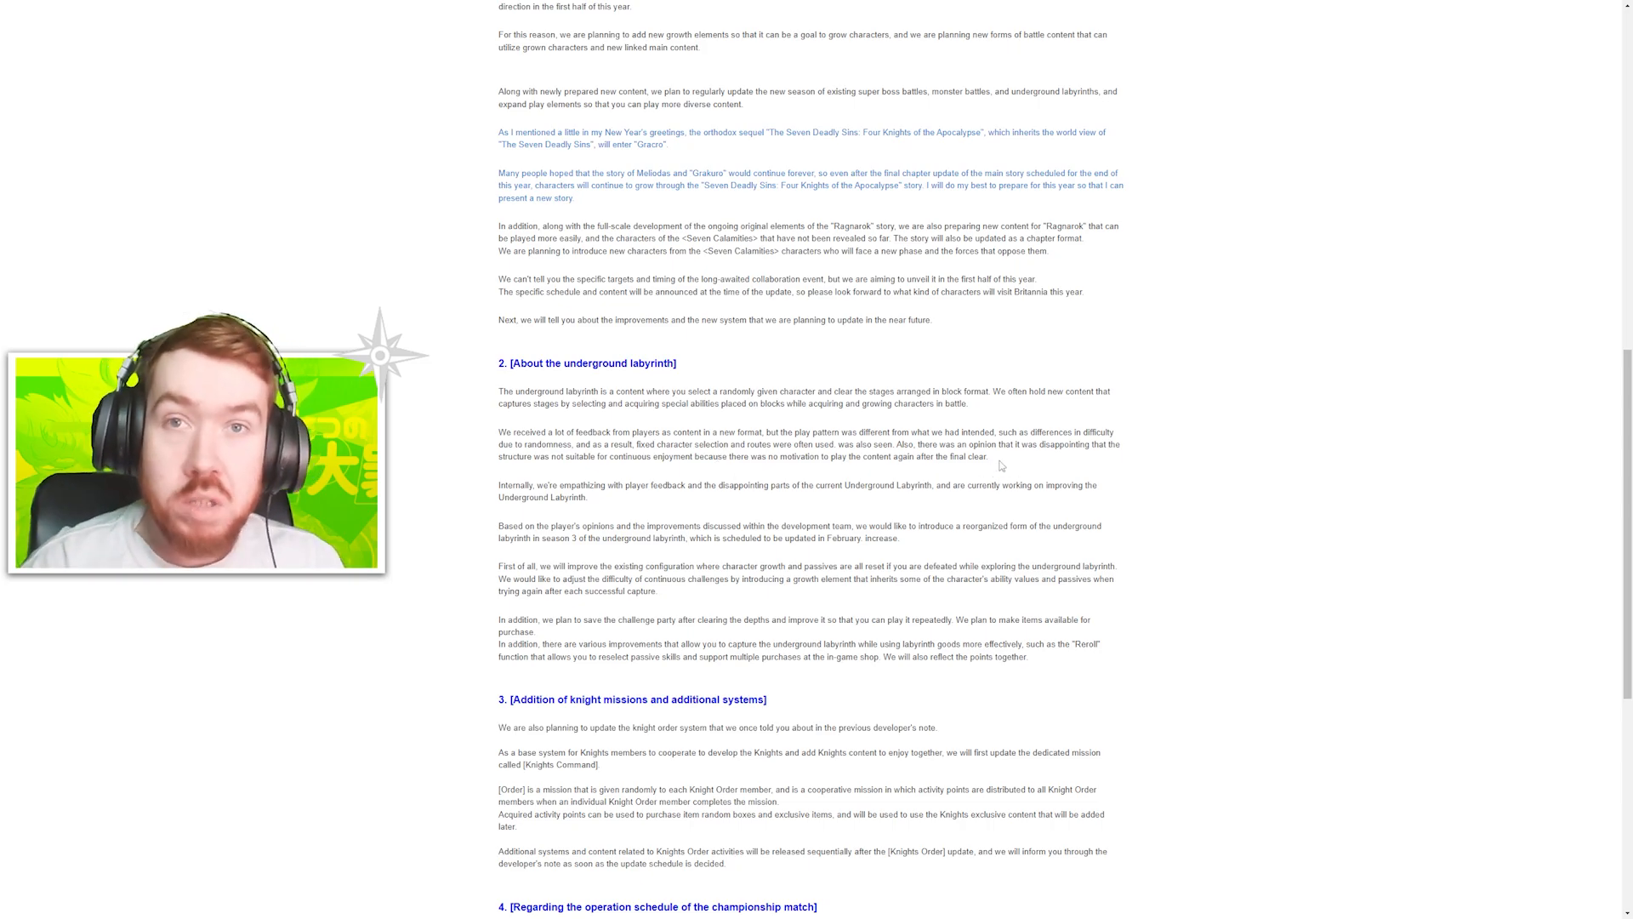
mouse_move(567, 518)
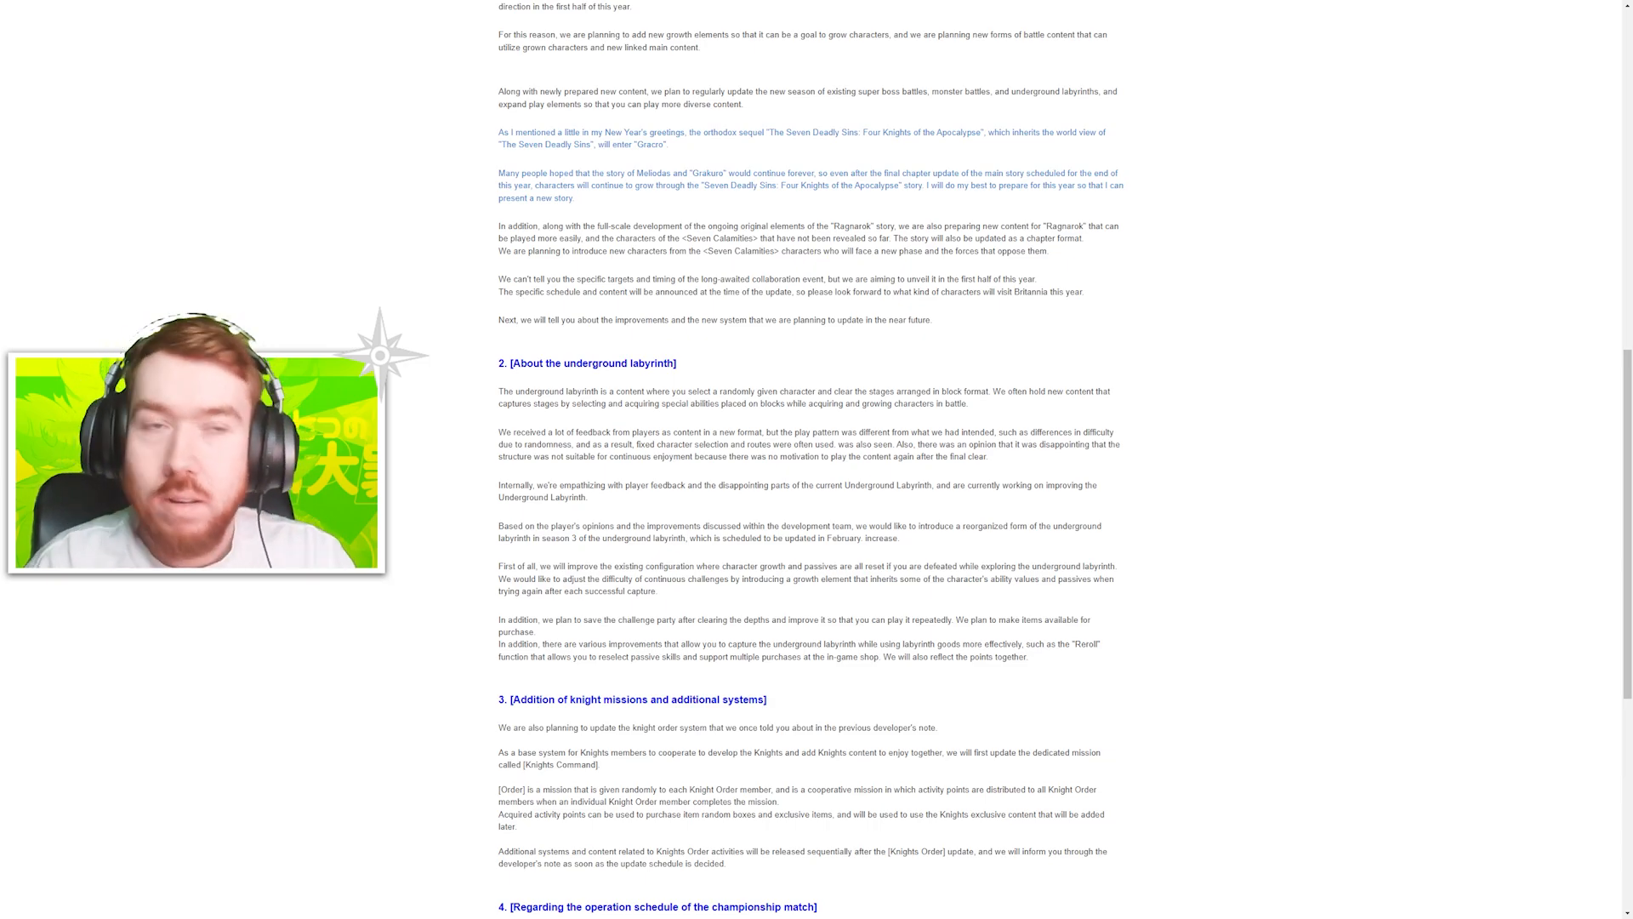
Scroll to the article's end, showing the championship match schedule and closing thanks
scroll("down", 3)
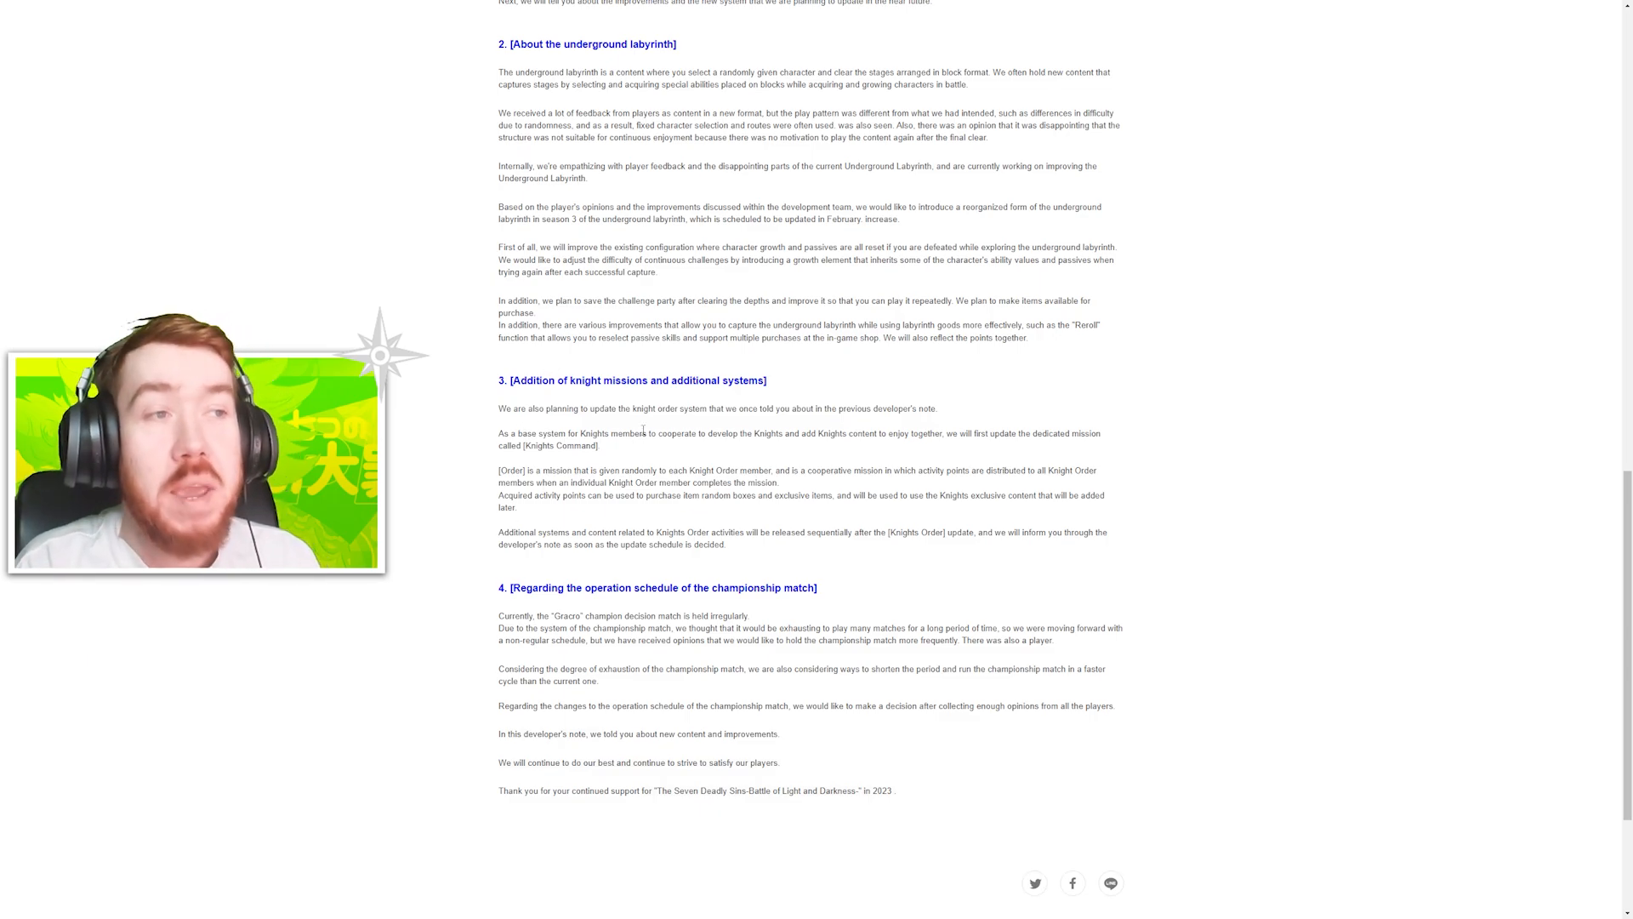
double_click(568, 445)
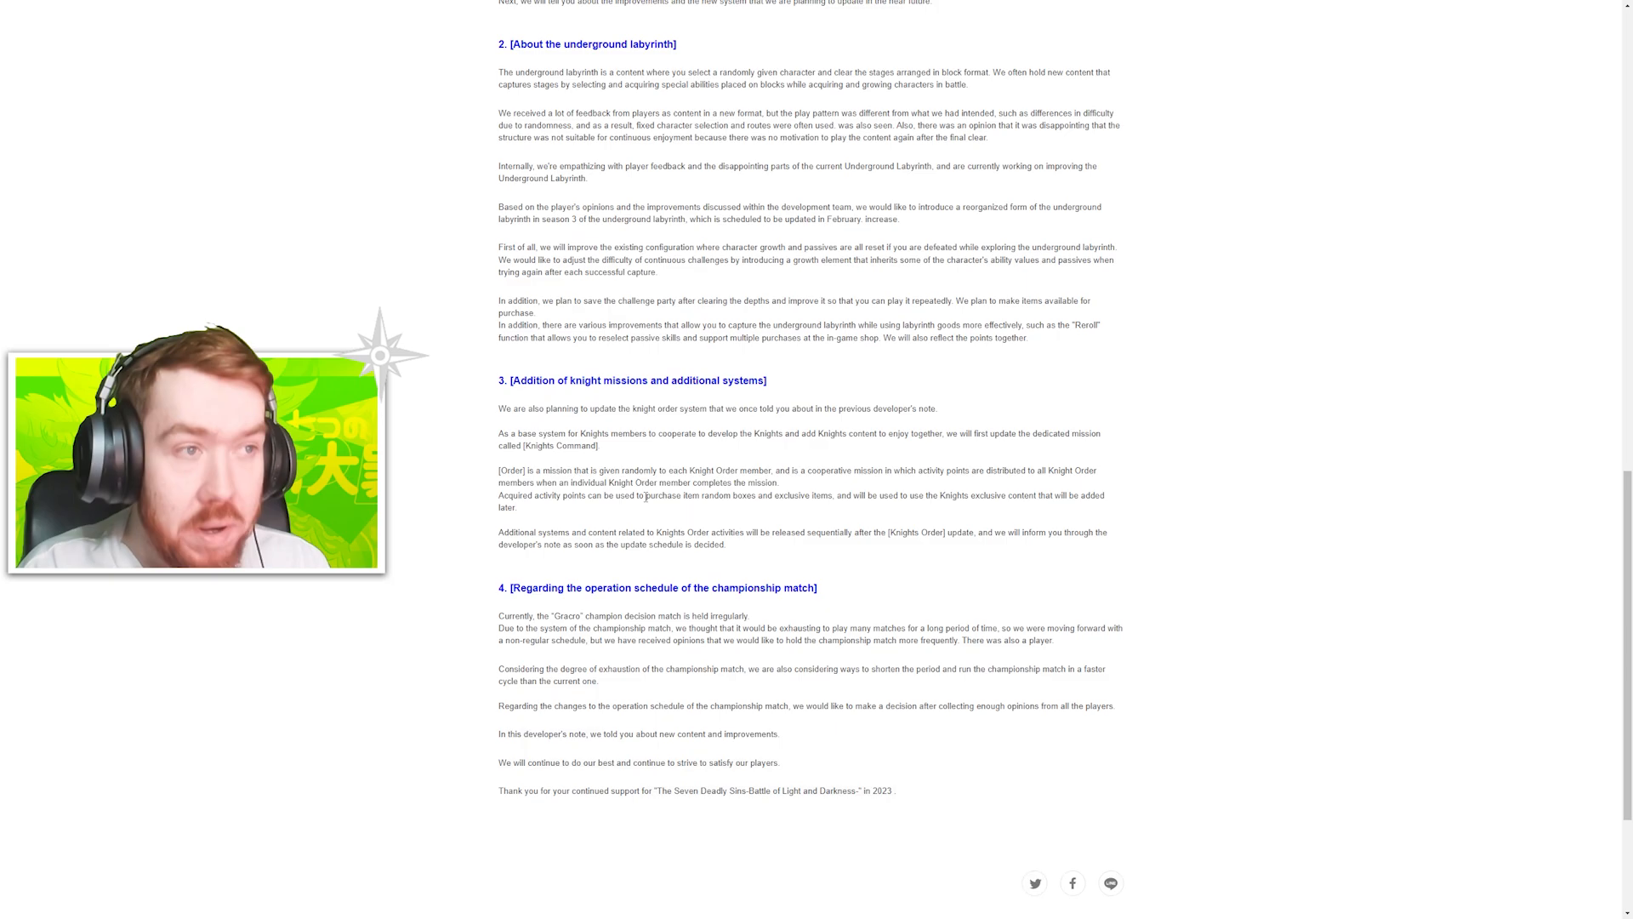
Scroll to the footer, then back to the Vol.53 title and KOO P illustration
scroll("down", 3)
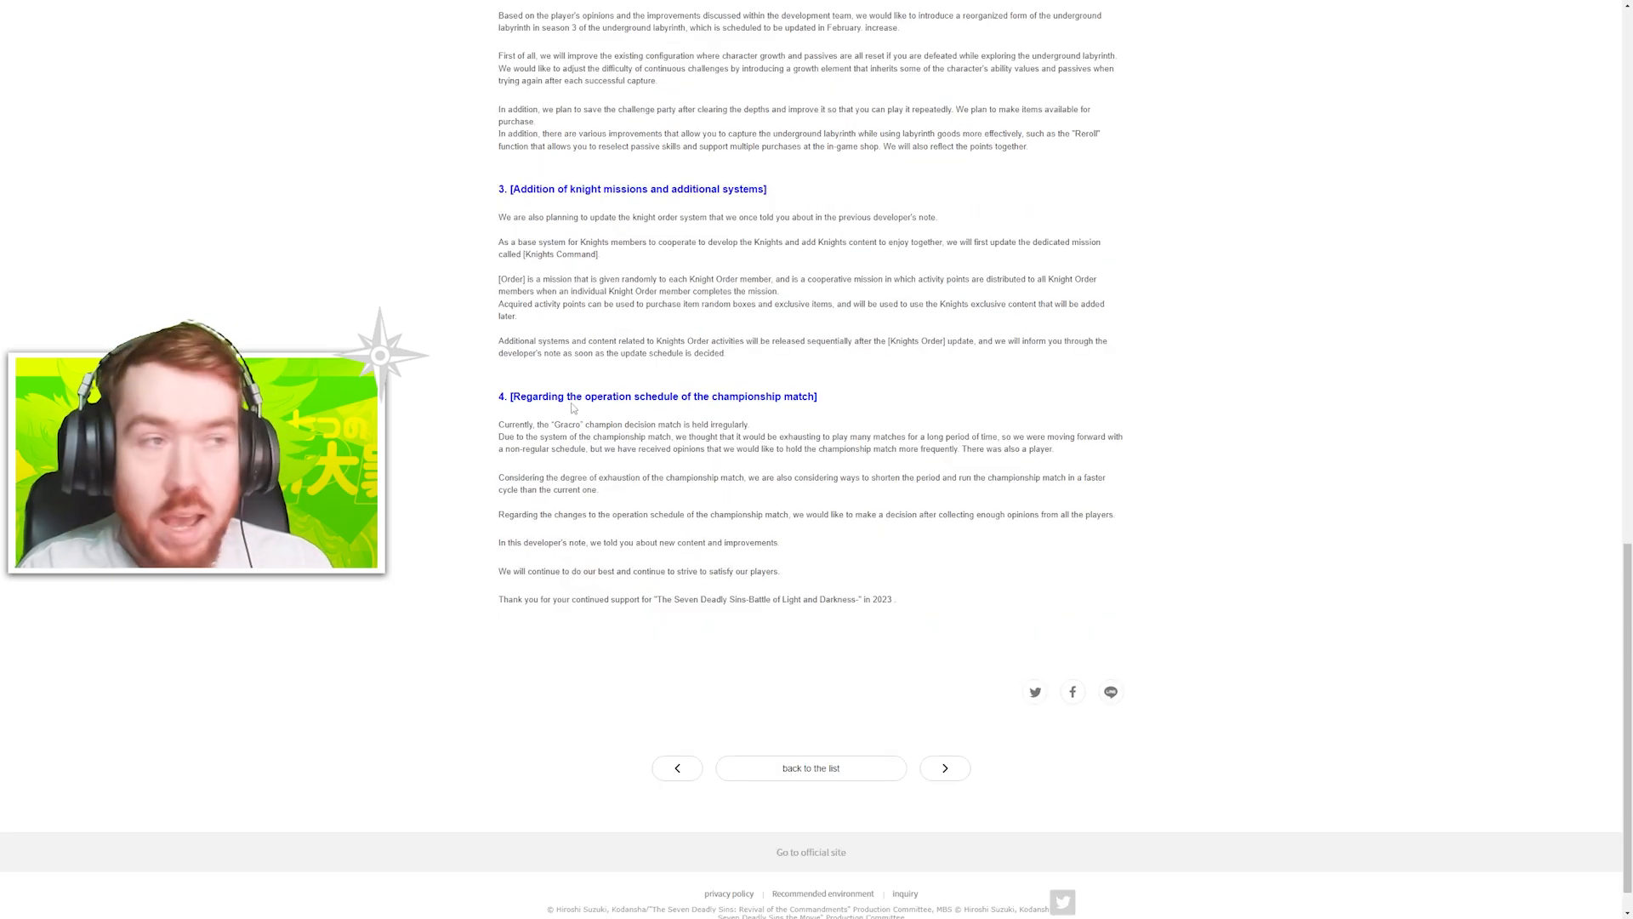
mouse_move(788, 413)
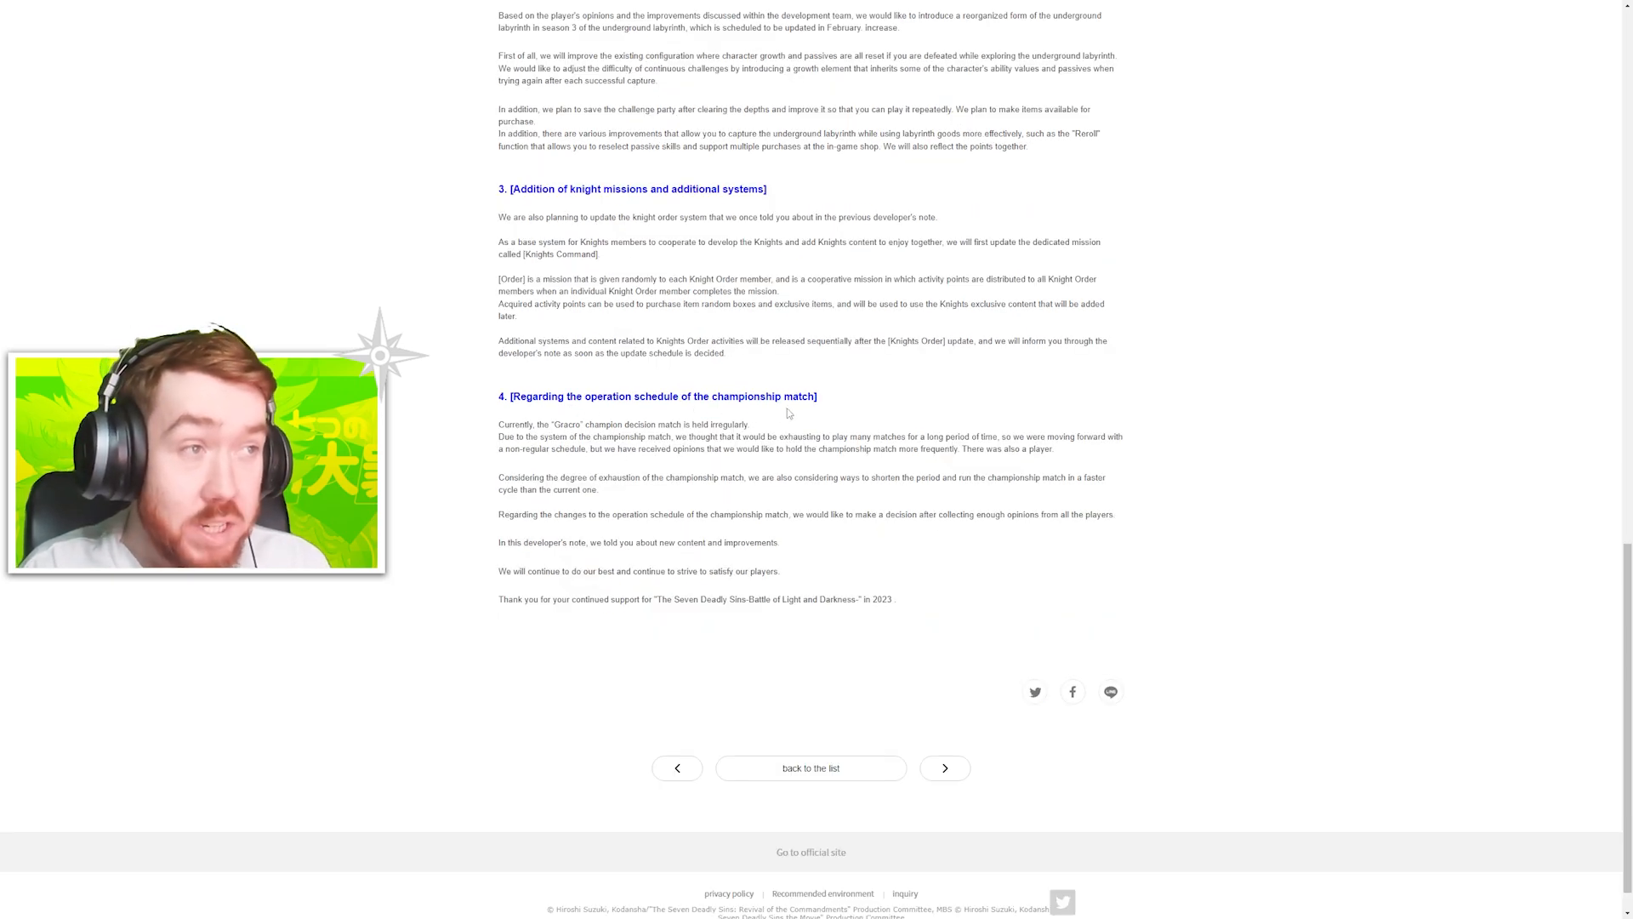
double_click(761, 395)
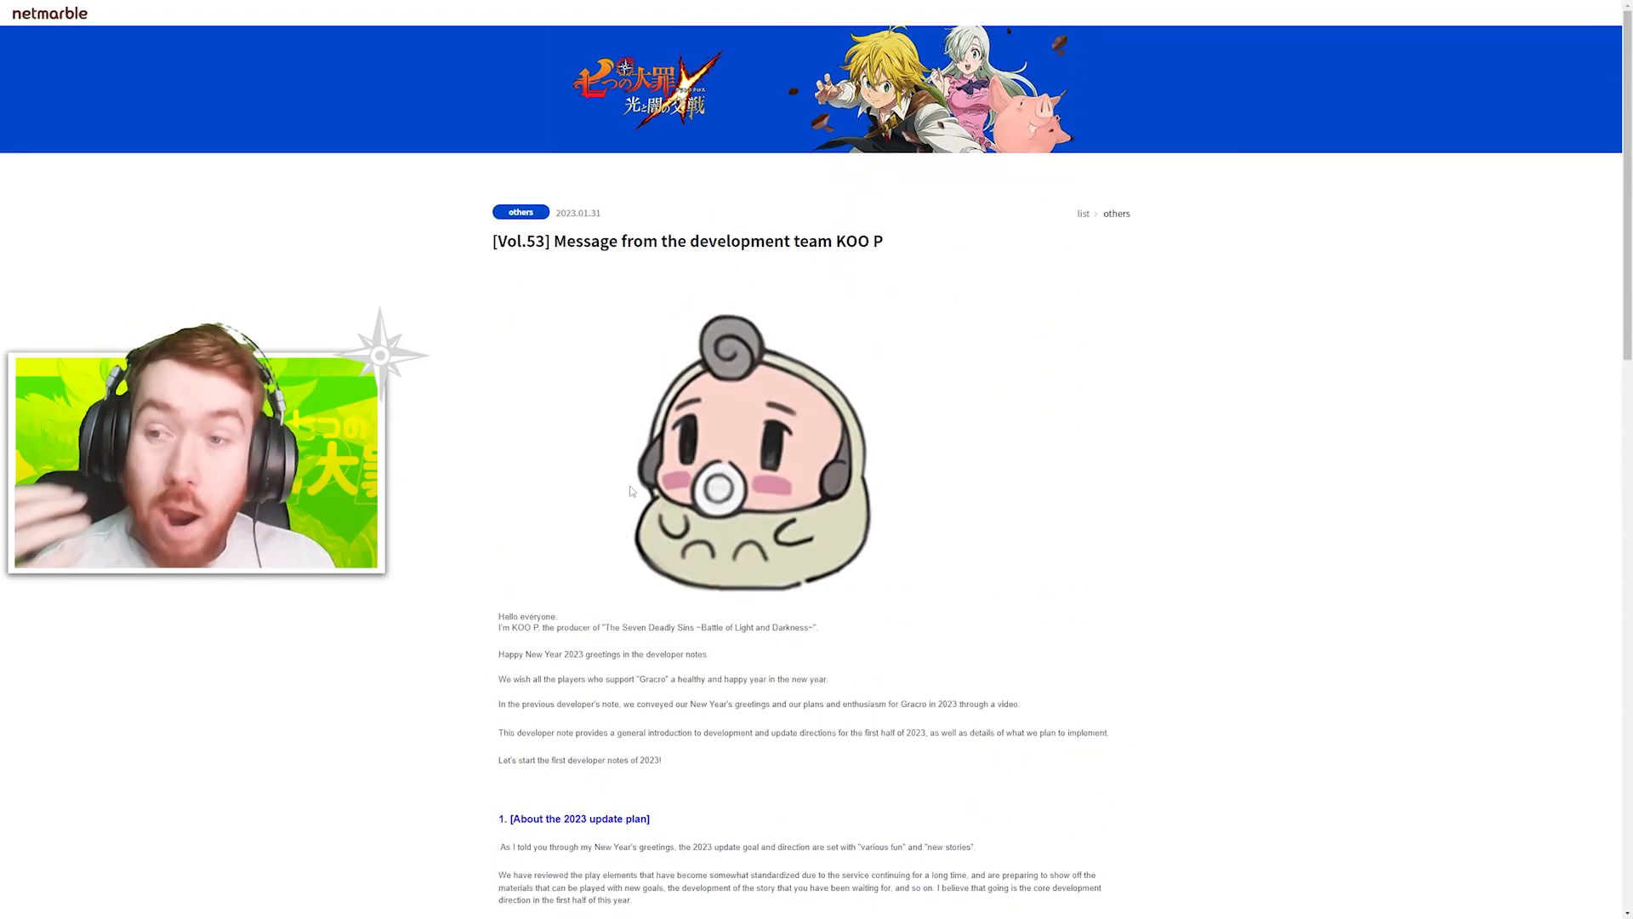
Scroll back down through sections 2 to 4 to the closing thanks
scroll("down", 3)
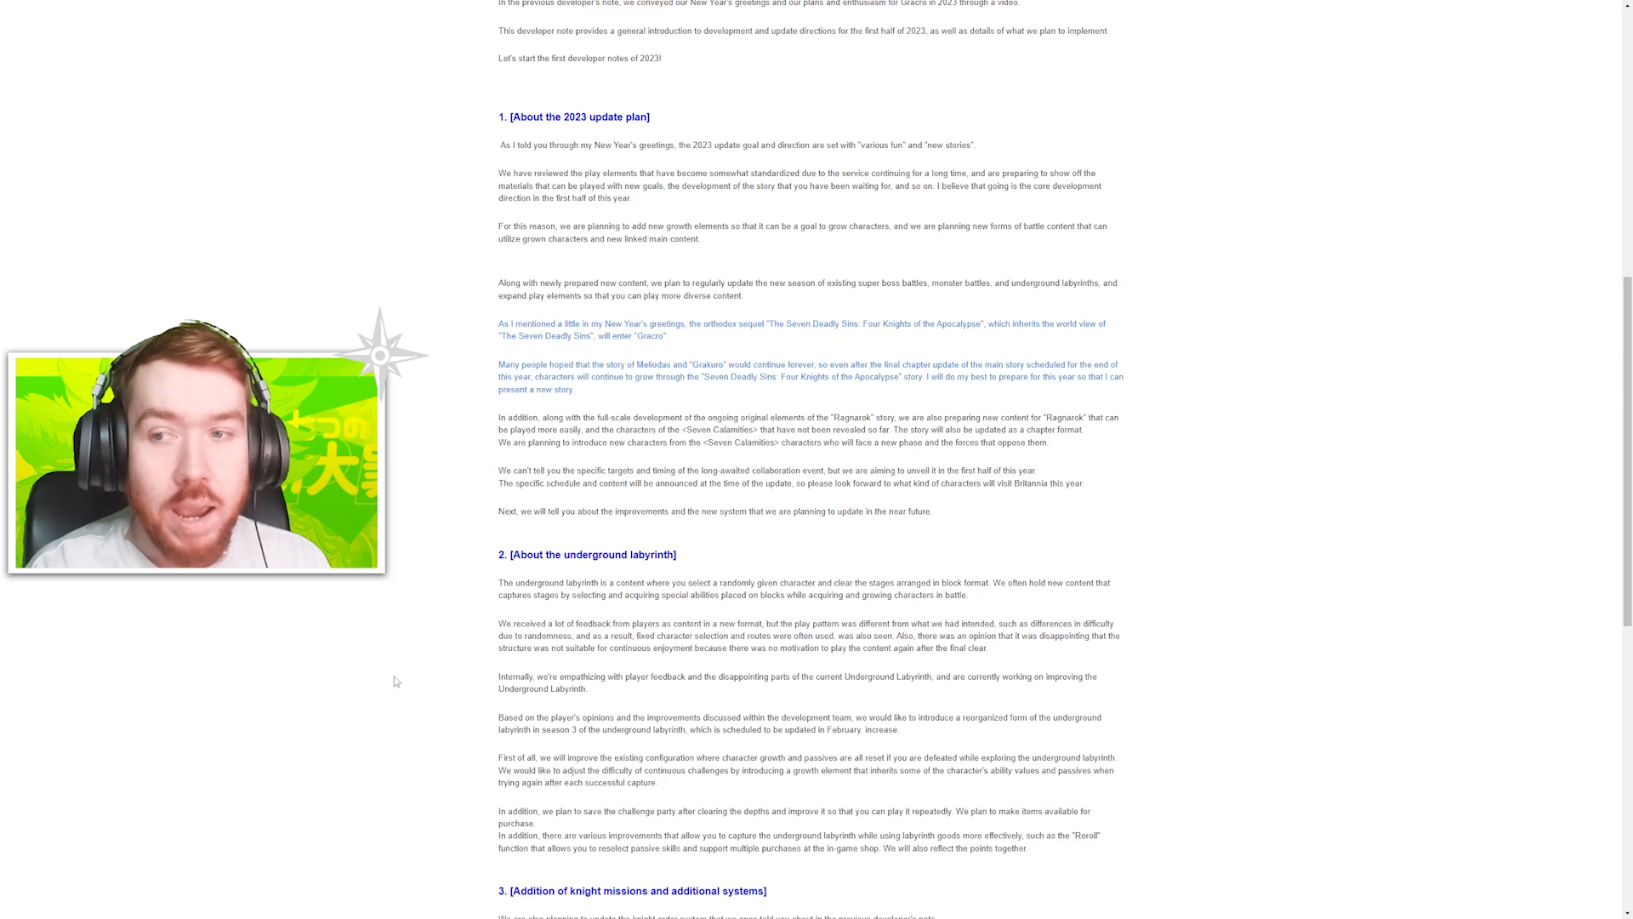
mouse_move(468, 708)
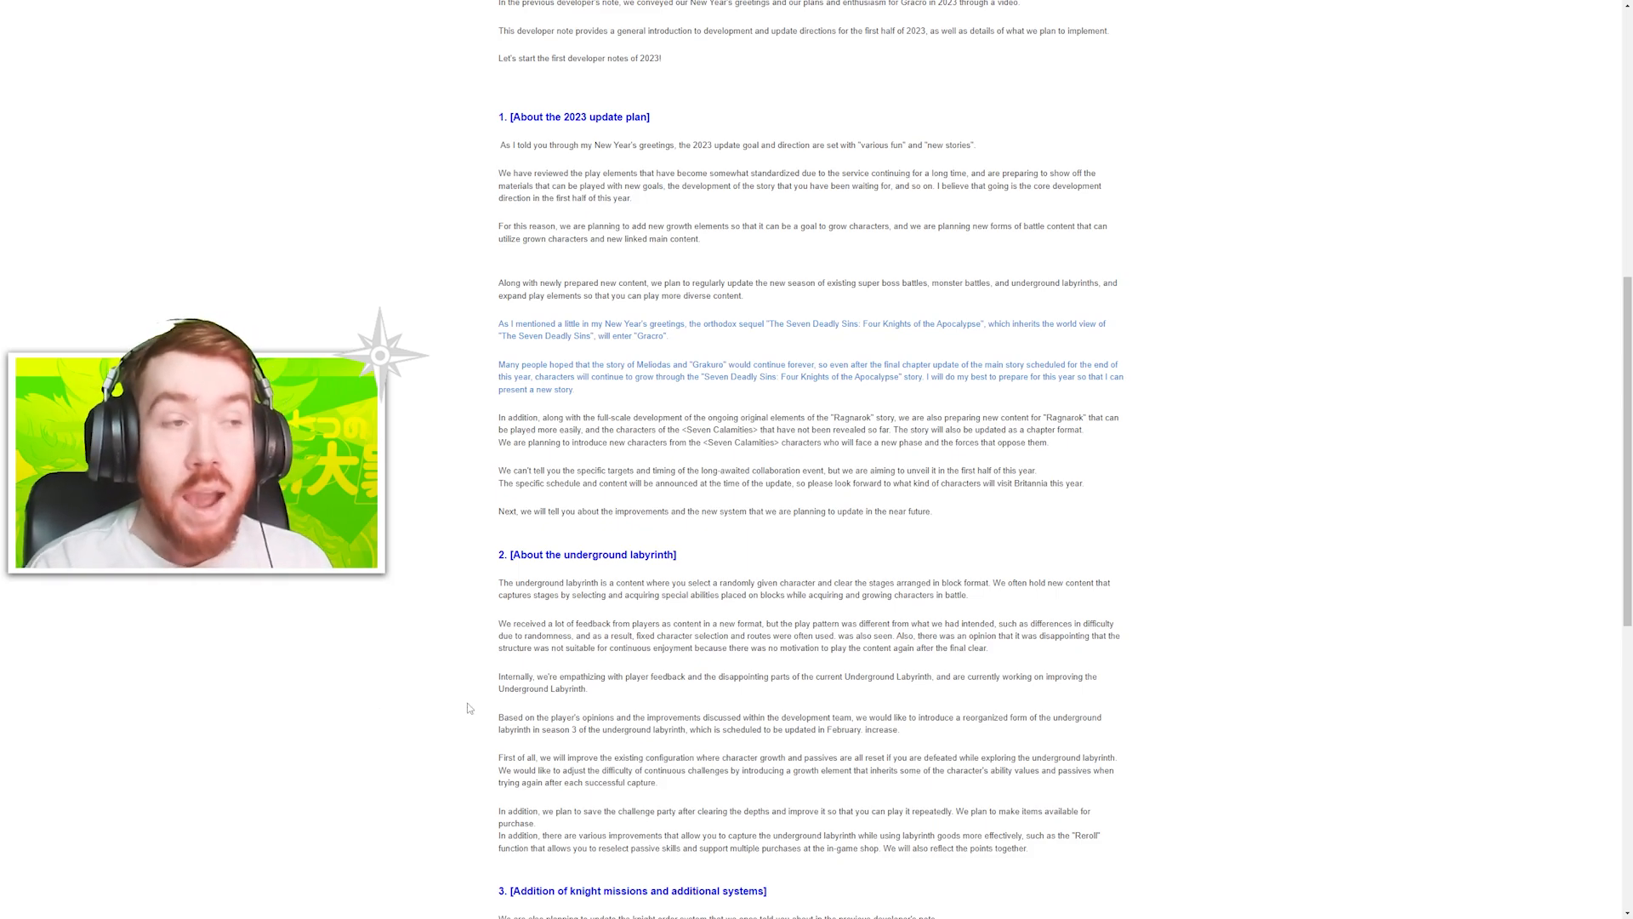
scroll("down", 3)
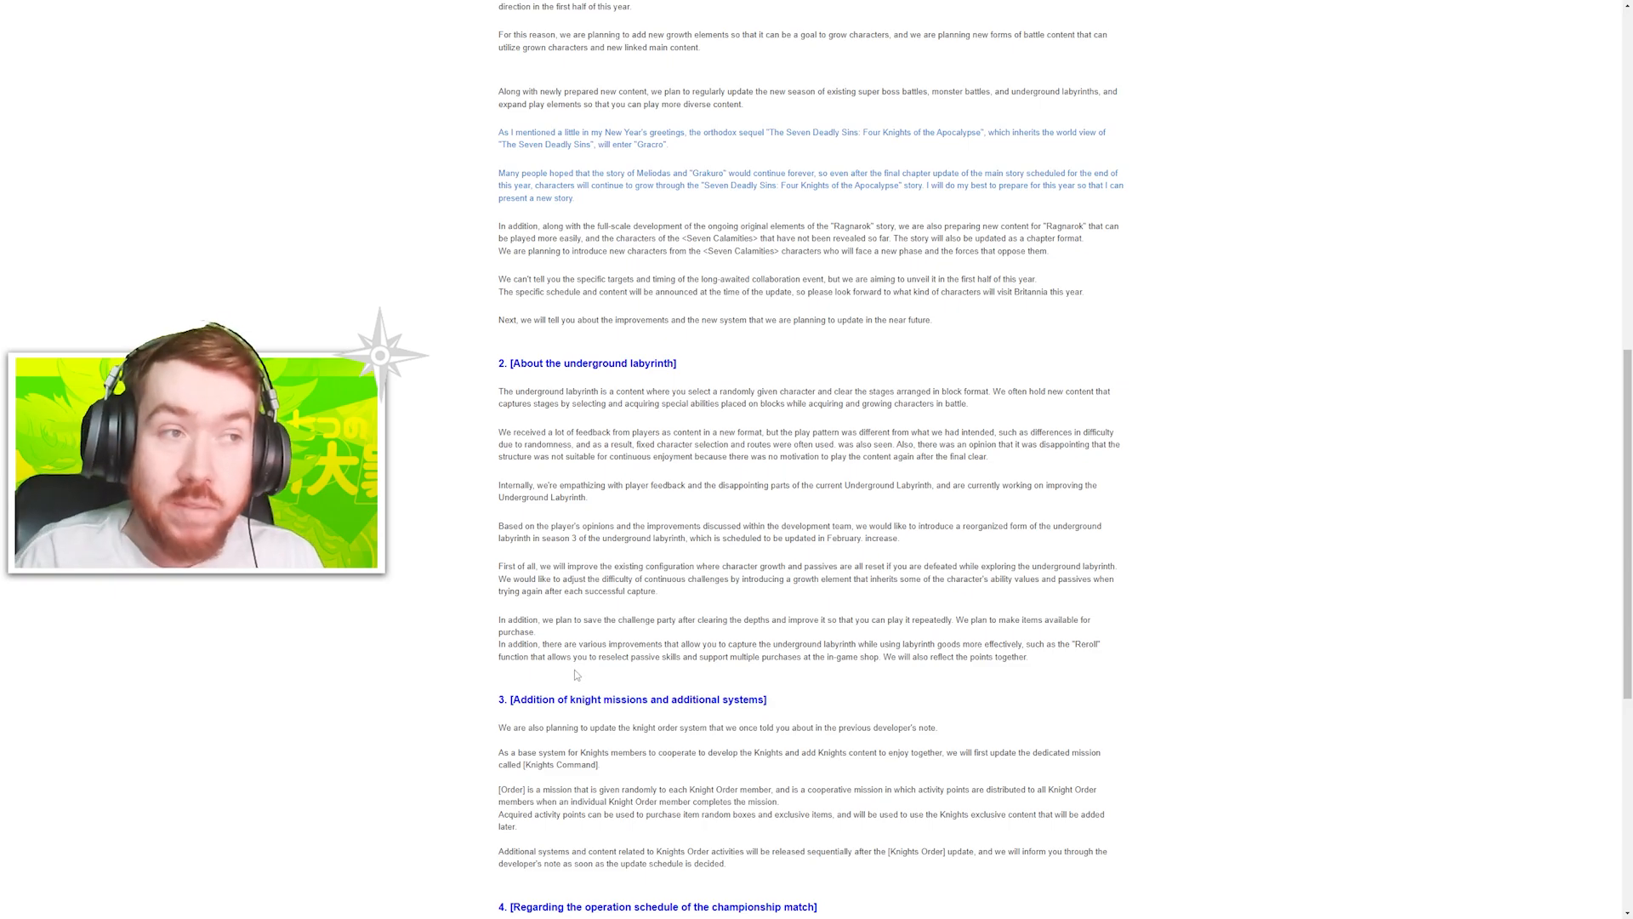
scroll("down", 3)
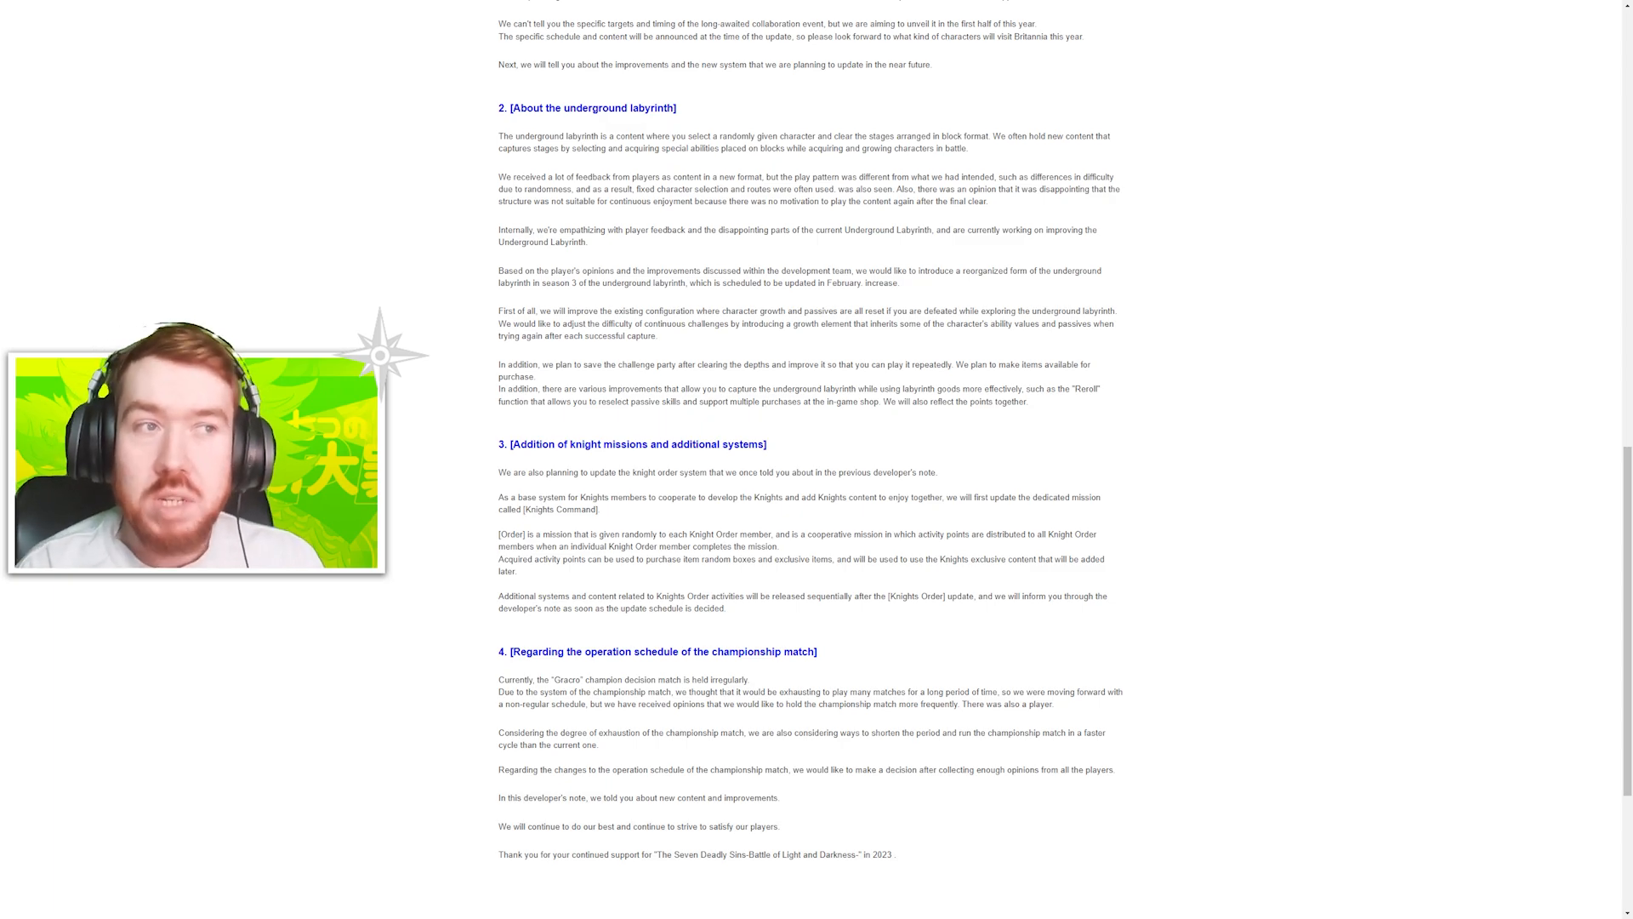
mouse_move(204, 692)
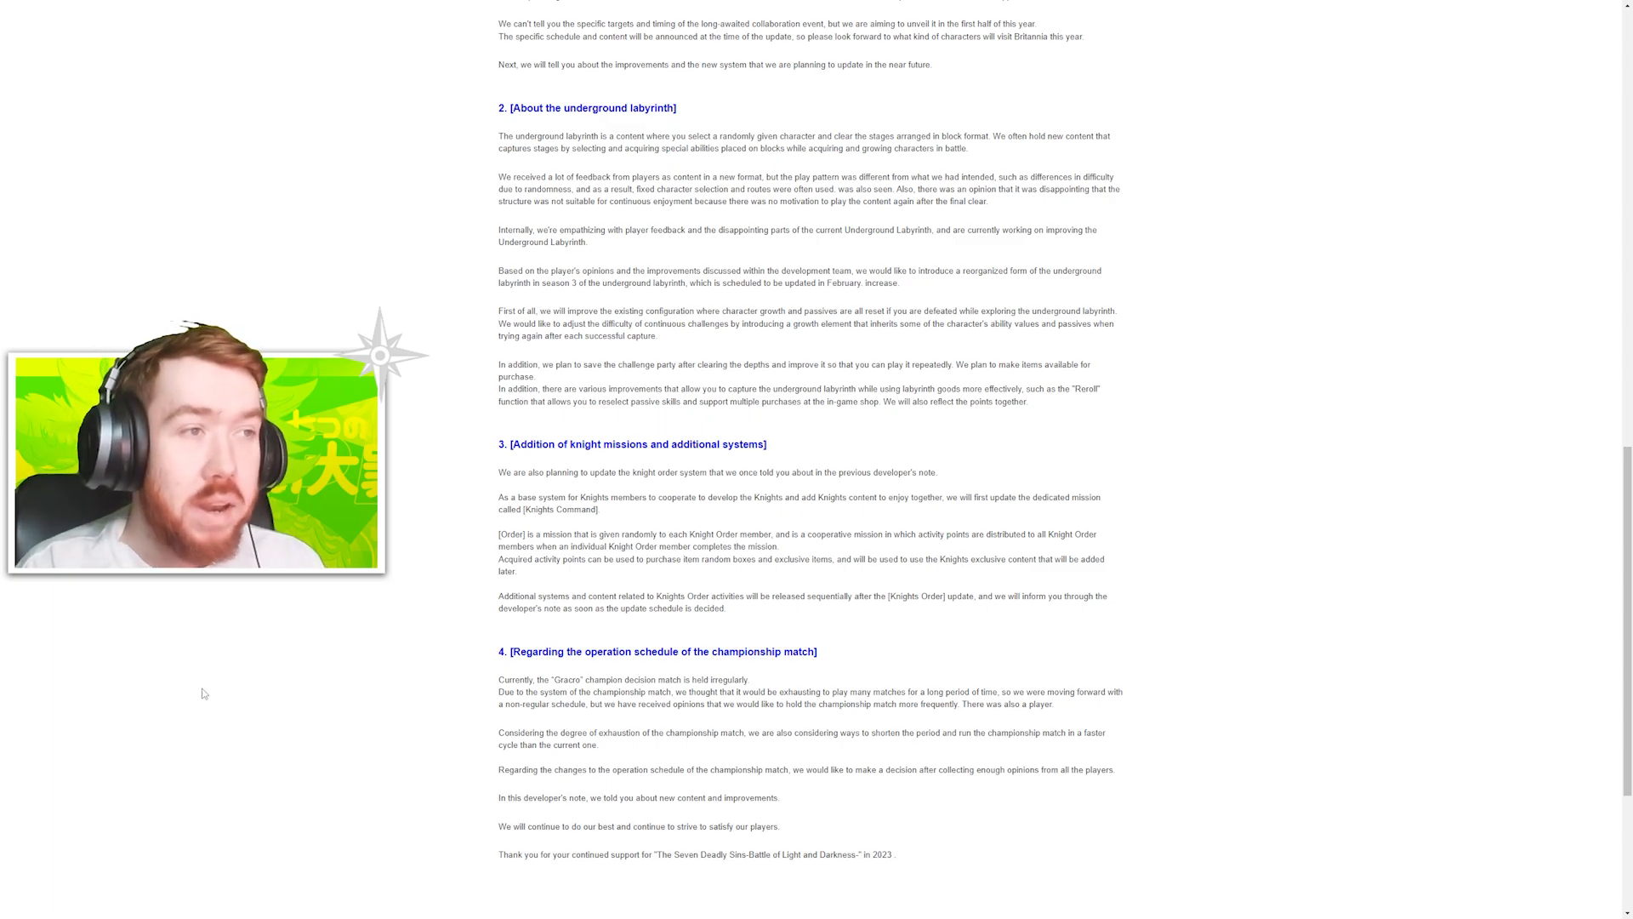